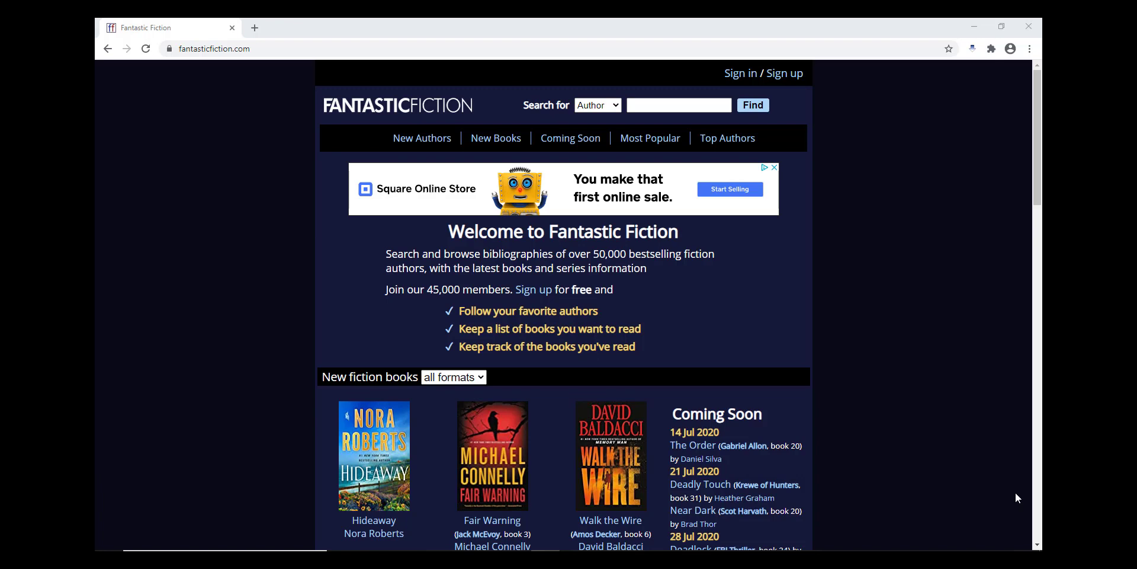
{"action": "scroll", "scroll_direction": "down", "scroll_amount": 3}
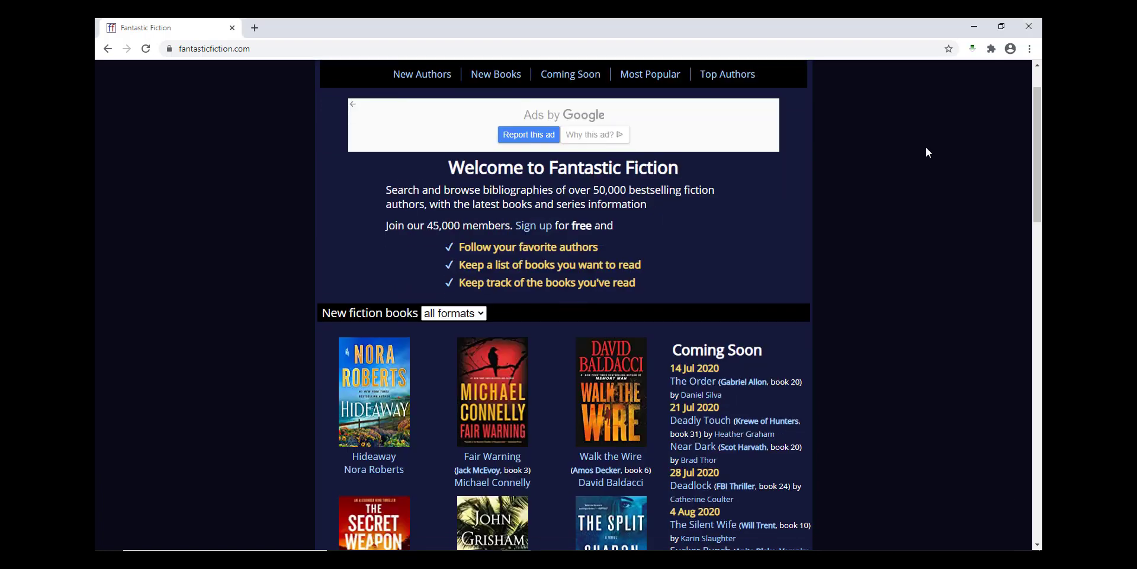
{"action": "scroll", "scroll_direction": "down", "scroll_amount": 3}
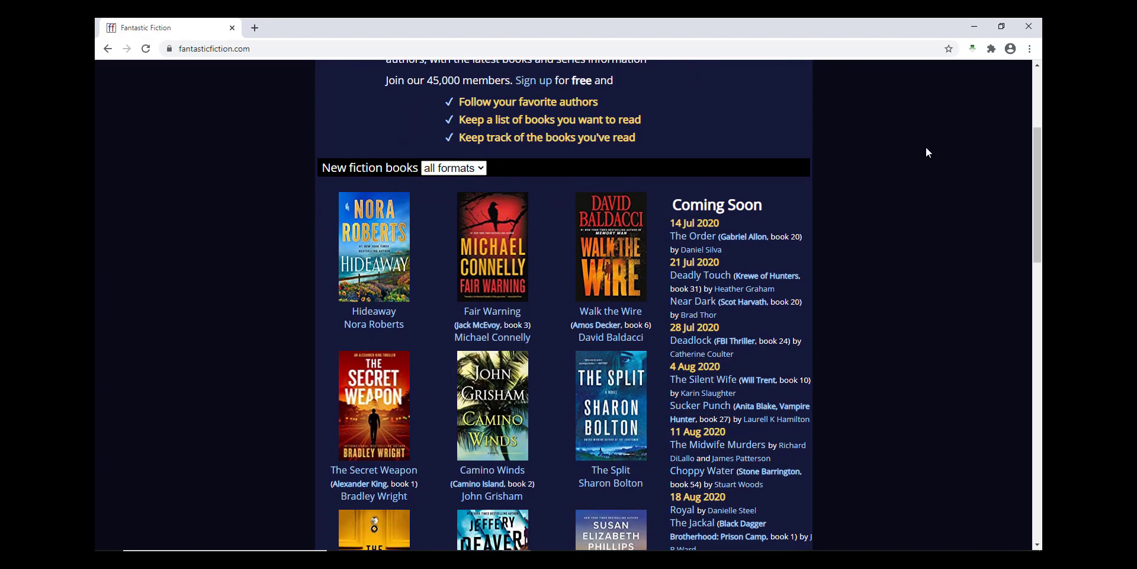
{"action": "scroll", "scroll_direction": "down", "scroll_amount": 3}
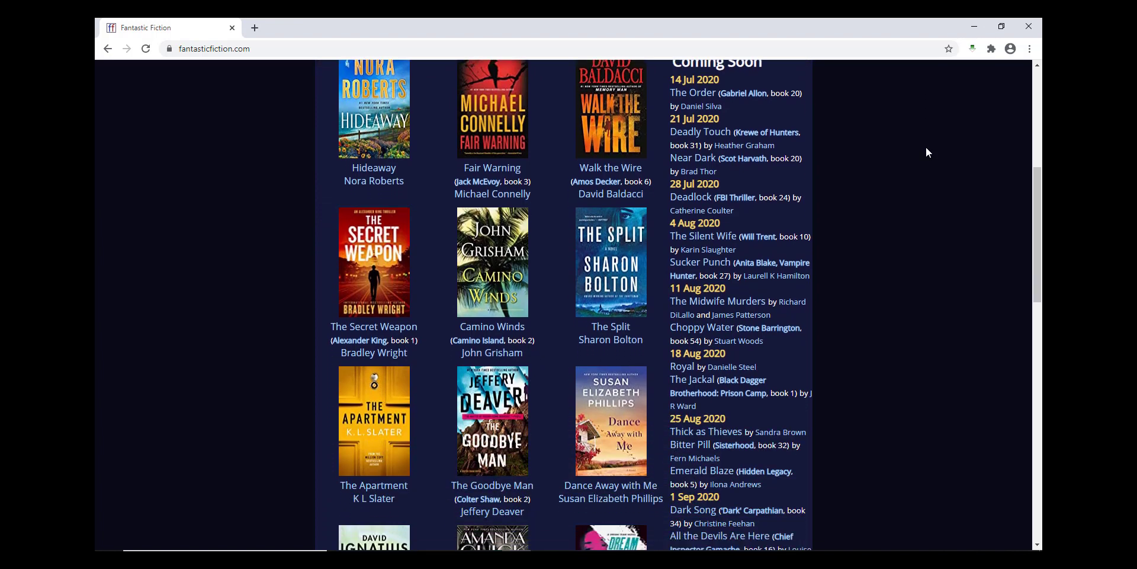
{"action": "scroll", "scroll_direction": "down", "scroll_amount": 3}
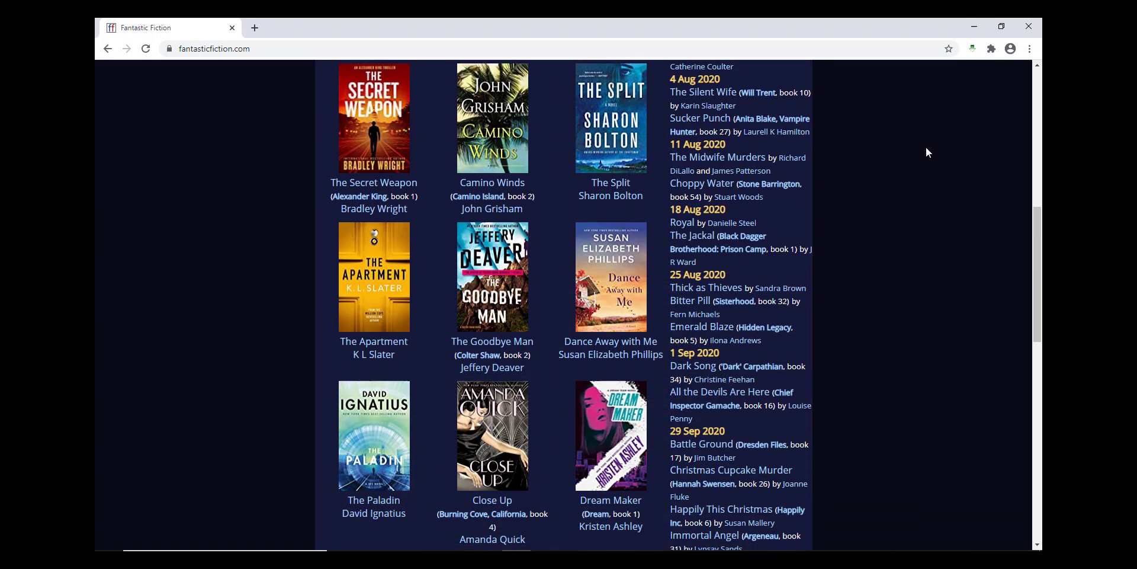
{"action": "scroll", "scroll_direction": "down", "scroll_amount": 3}
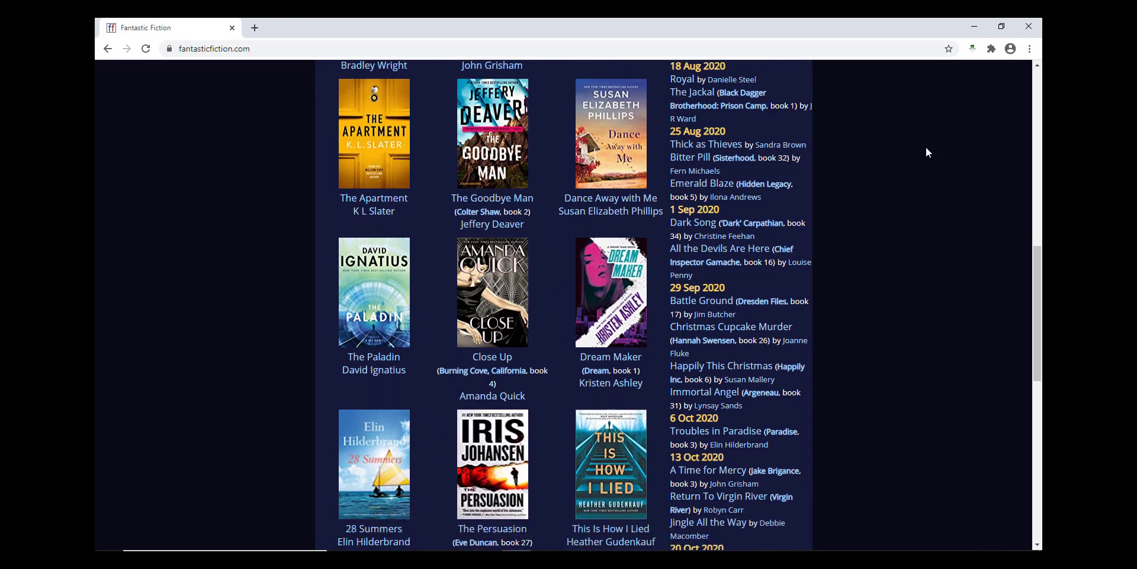
{"action": "scroll", "scroll_direction": "down", "scroll_amount": 3}
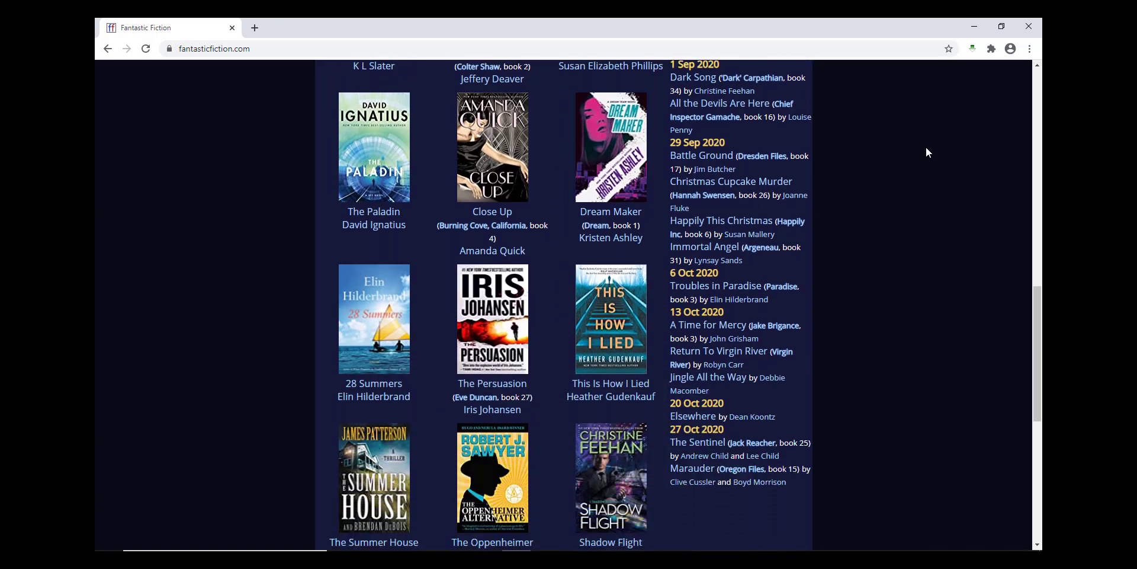
{"action": "scroll", "scroll_direction": "down", "scroll_amount": 3}
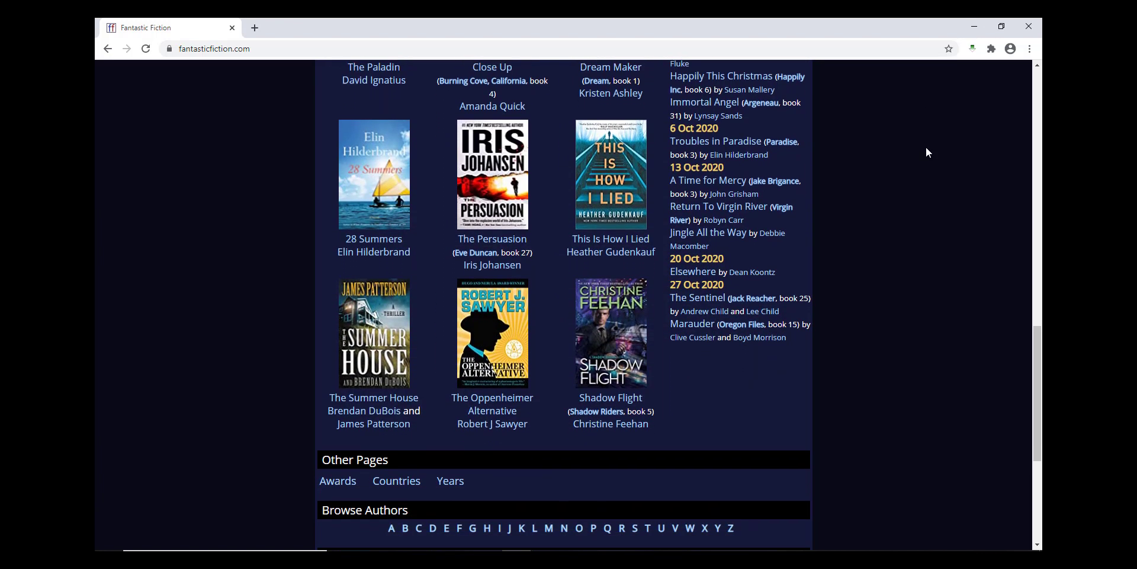
{"action": "scroll", "scroll_direction": "down", "scroll_amount": 3}
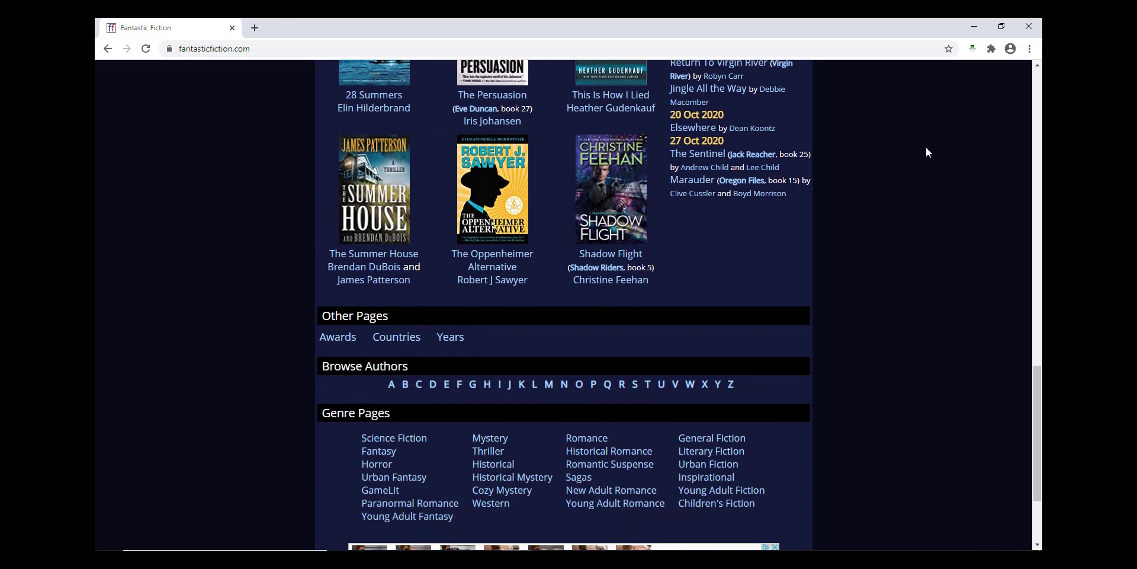
{"action": "scroll", "scroll_direction": "down", "scroll_amount": 3}
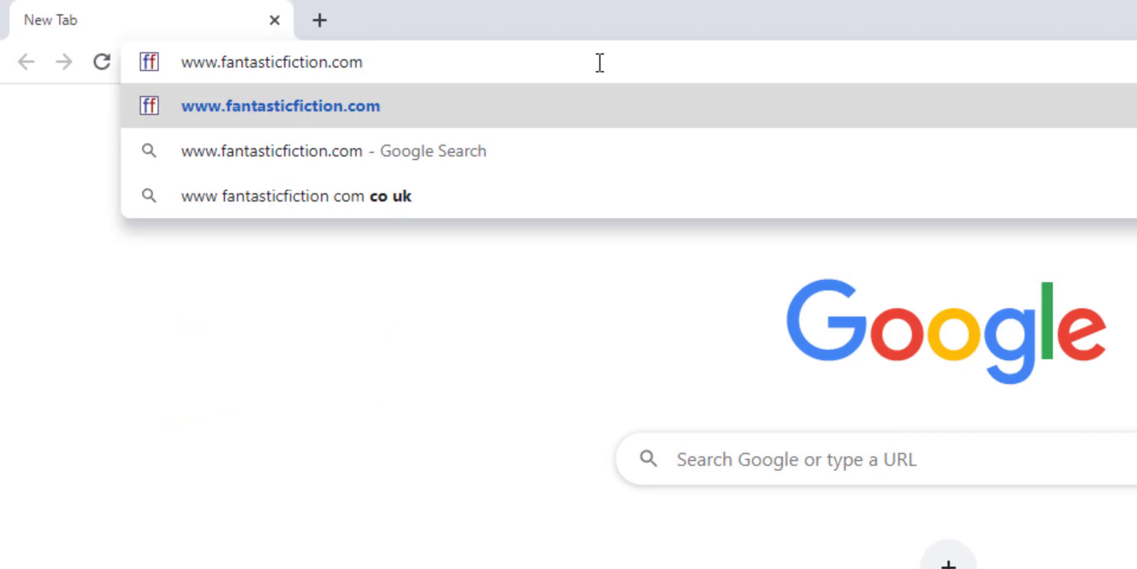
{"action": "left_click", "coordinate": [279, 106]}
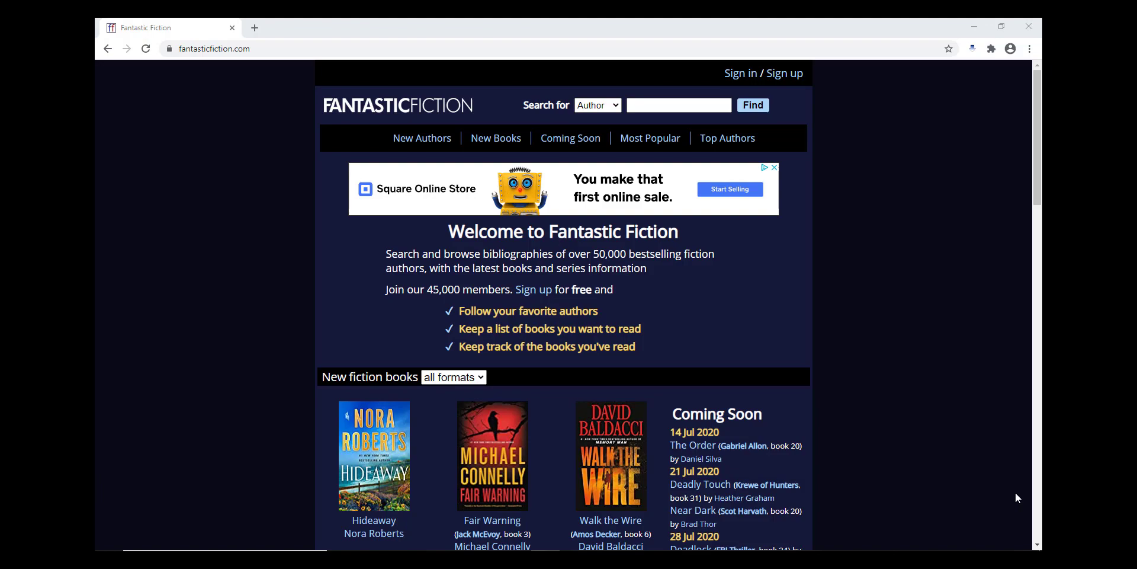
{"action": "scroll", "scroll_direction": "down", "scroll_amount": 3}
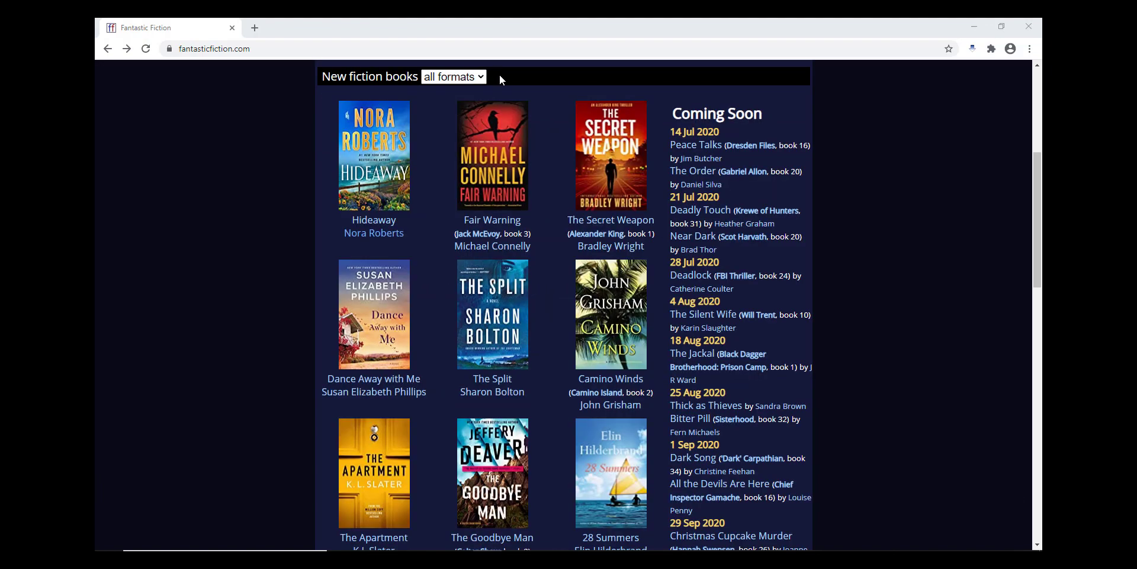
{"action": "left_click", "coordinate": [453, 76]}
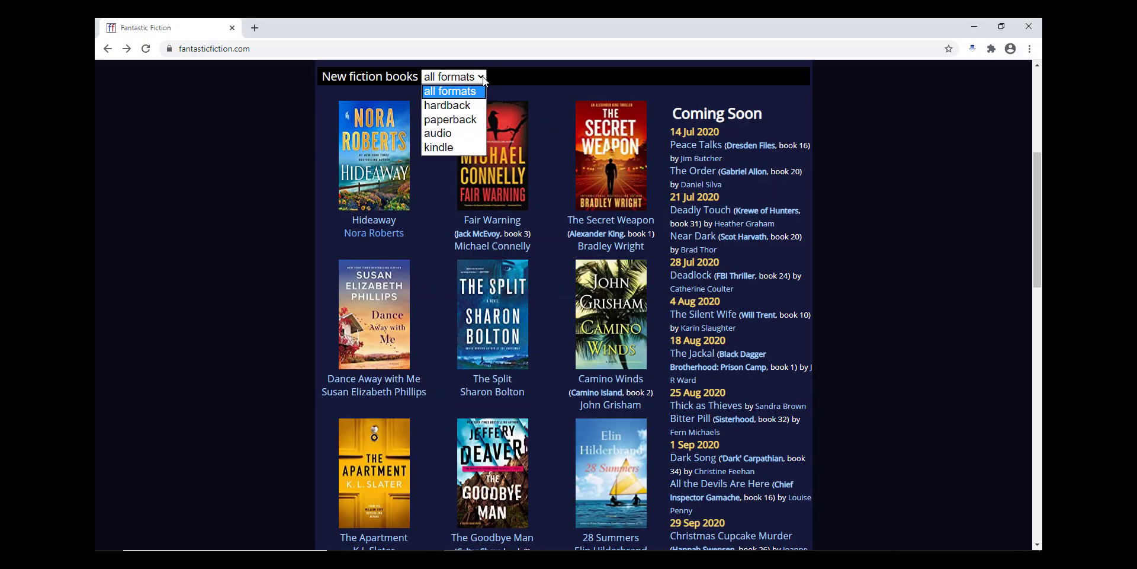
{"action": "scroll", "scroll_direction": "down", "scroll_amount": 3}
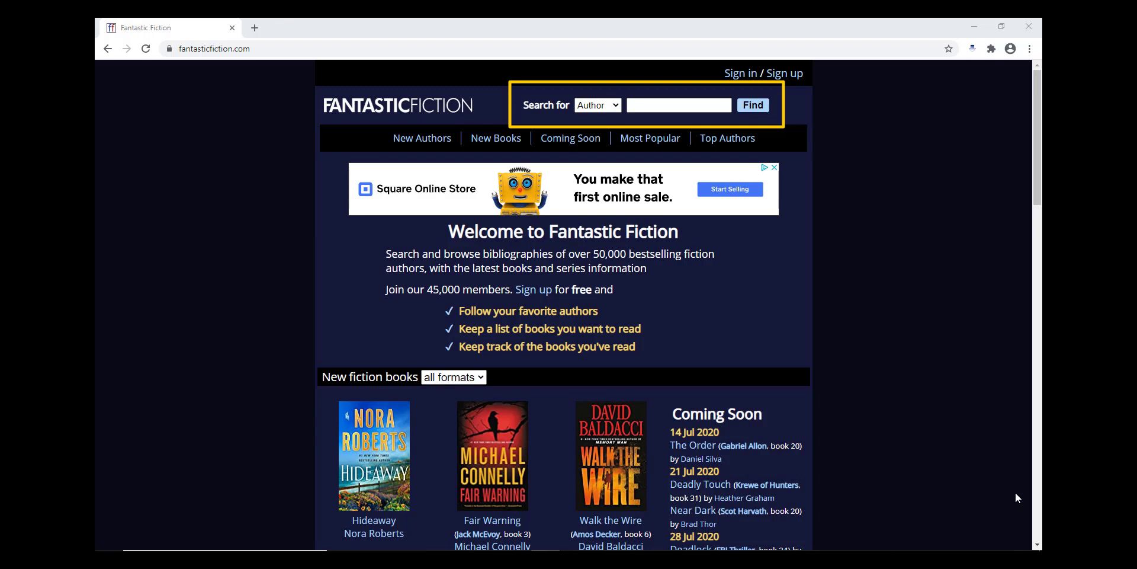
Run an author search for 'thomas' and open the Thomas King author page
{"action": "left_click", "coordinate": [753, 104]}
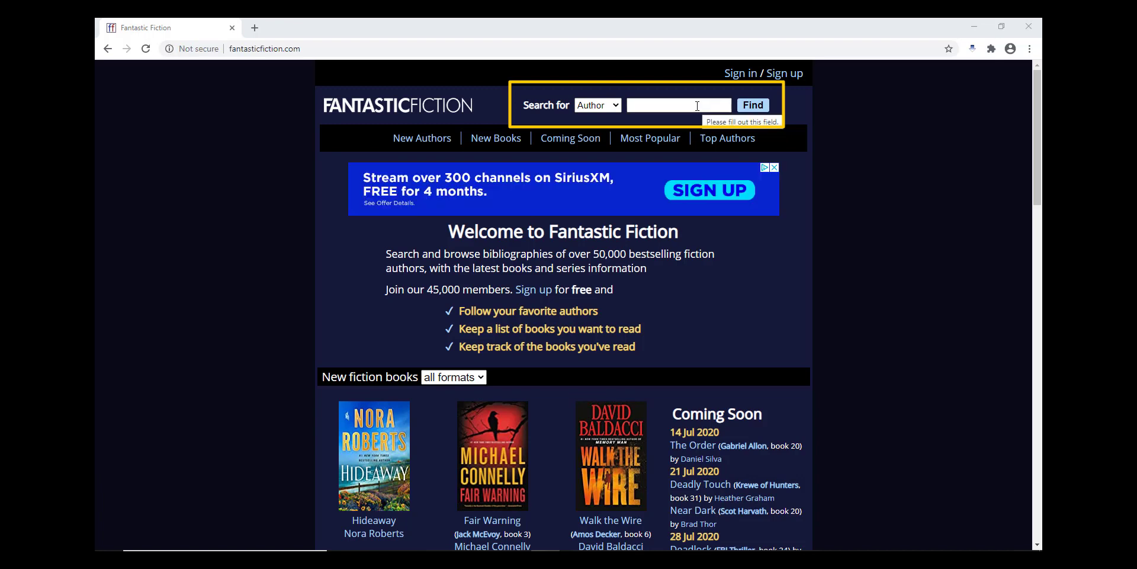
{"action": "left_click", "coordinate": [679, 105]}
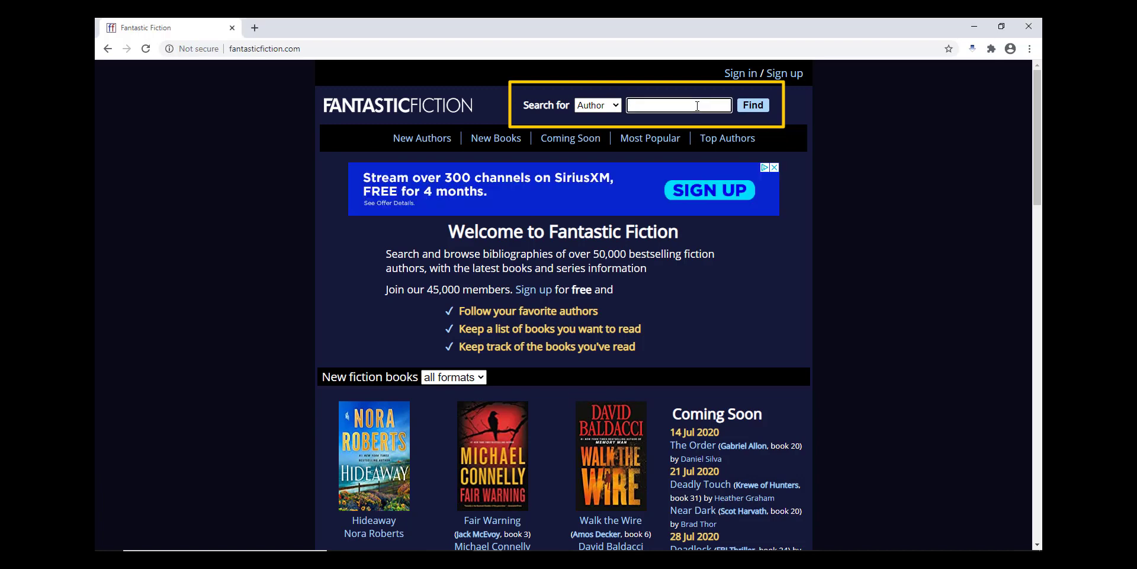
{"action": "type", "text": "thomas king"}
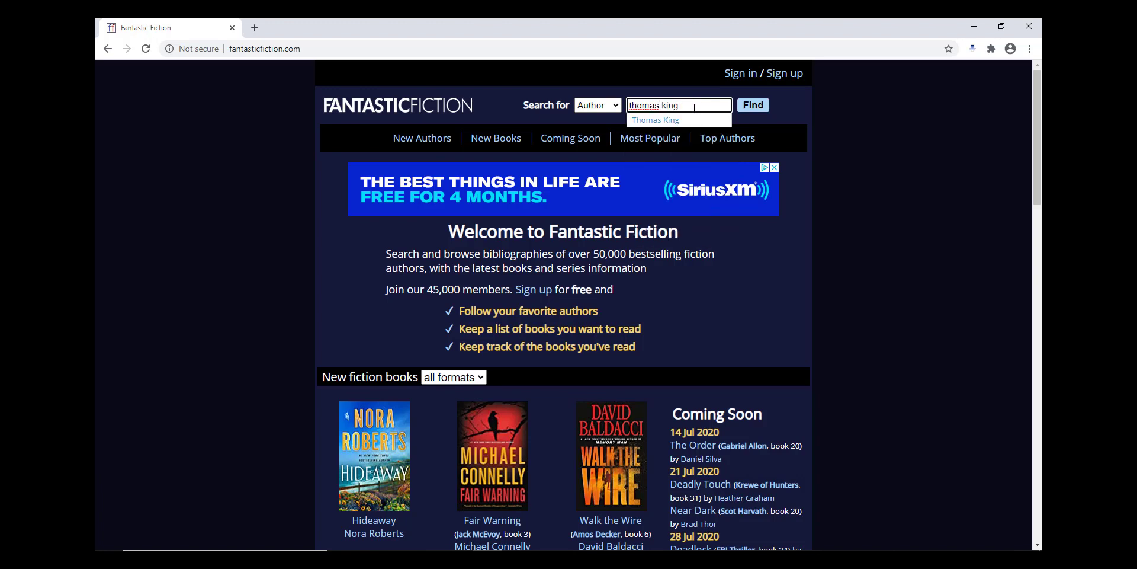
{"action": "left_click", "coordinate": [655, 120]}
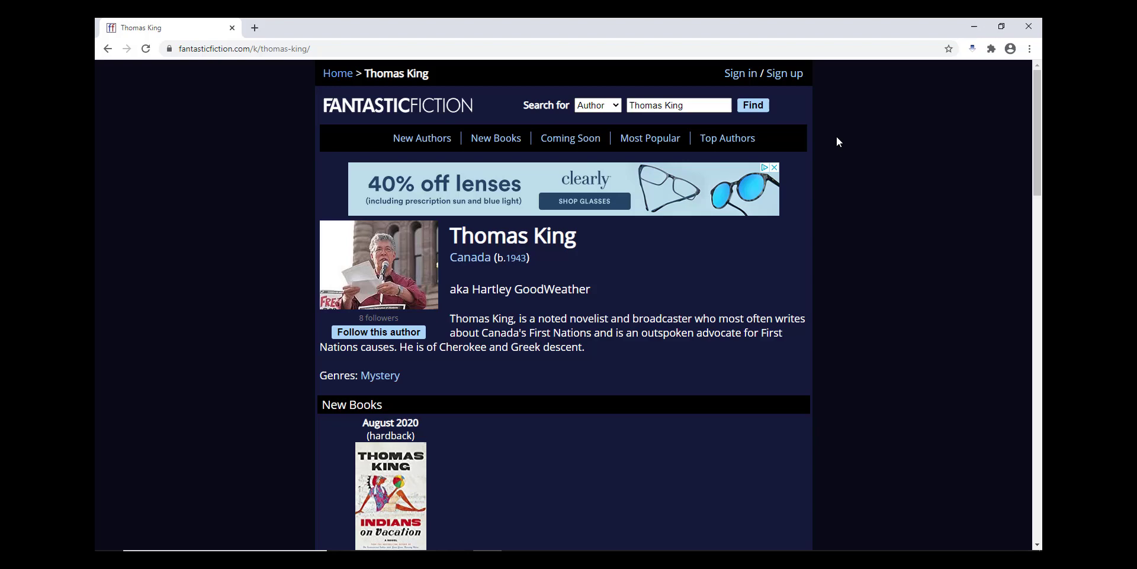
{"action": "scroll", "scroll_direction": "down", "scroll_amount": 3}
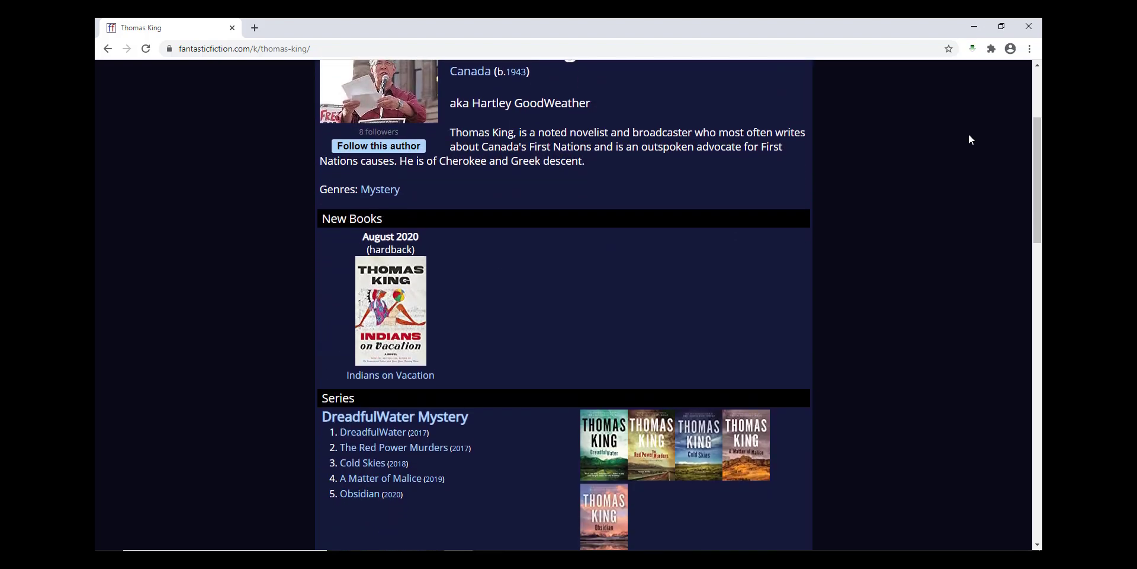
{"action": "scroll", "scroll_direction": "down", "scroll_amount": 3}
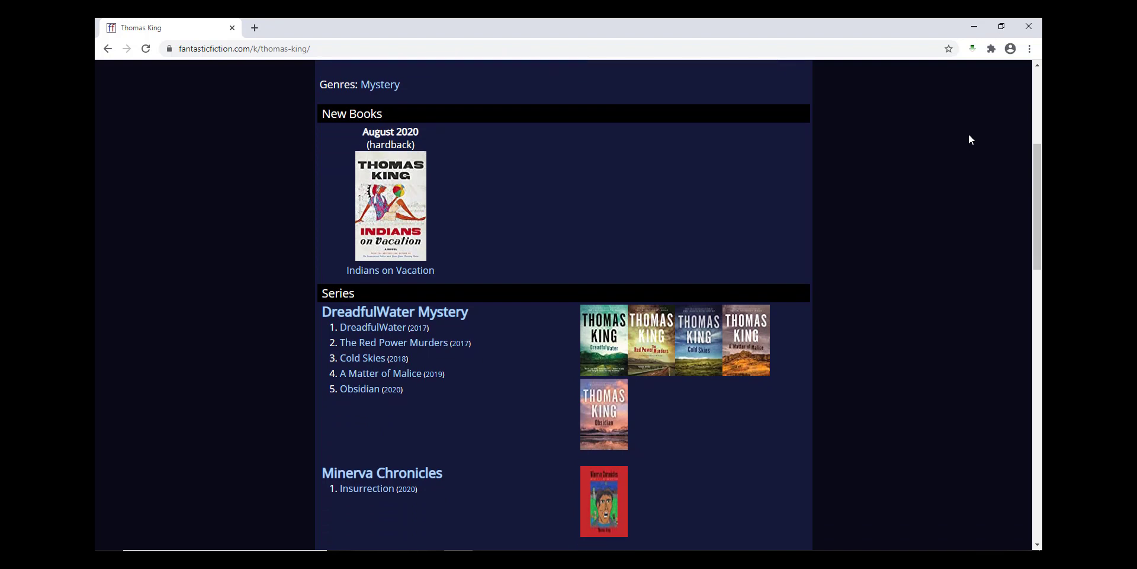
{"action": "scroll", "scroll_direction": "down", "scroll_amount": 3}
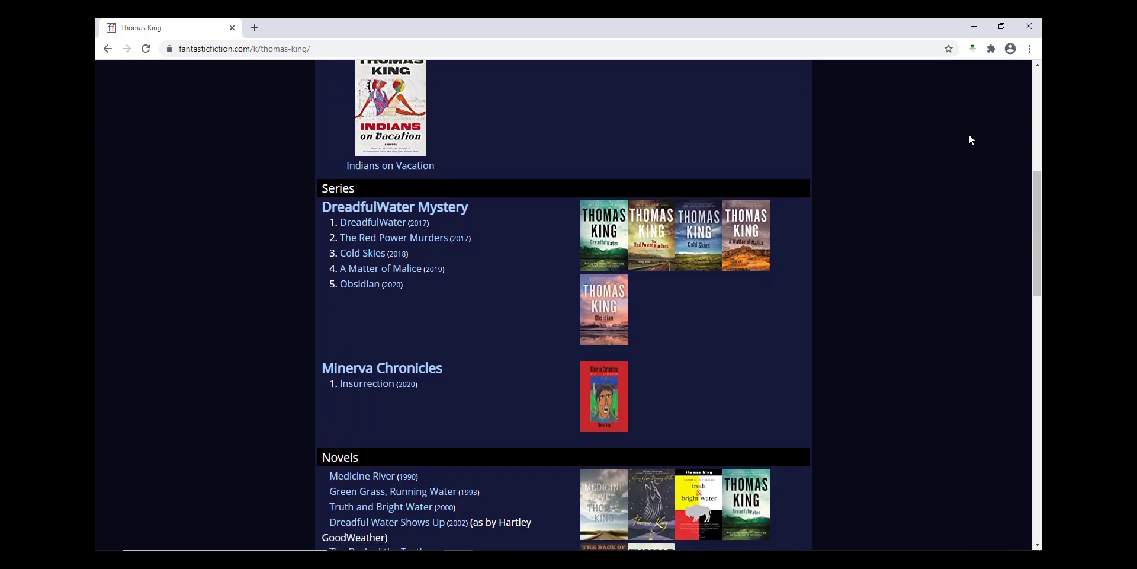
{"action": "scroll", "scroll_direction": "down", "scroll_amount": 3}
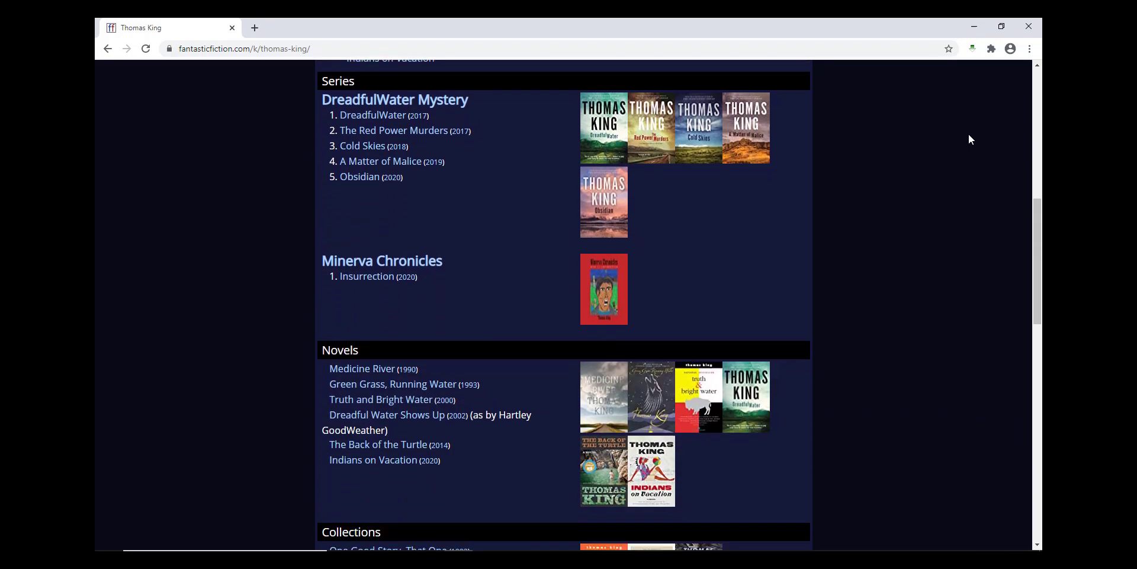
{"action": "scroll", "scroll_direction": "down", "scroll_amount": 3}
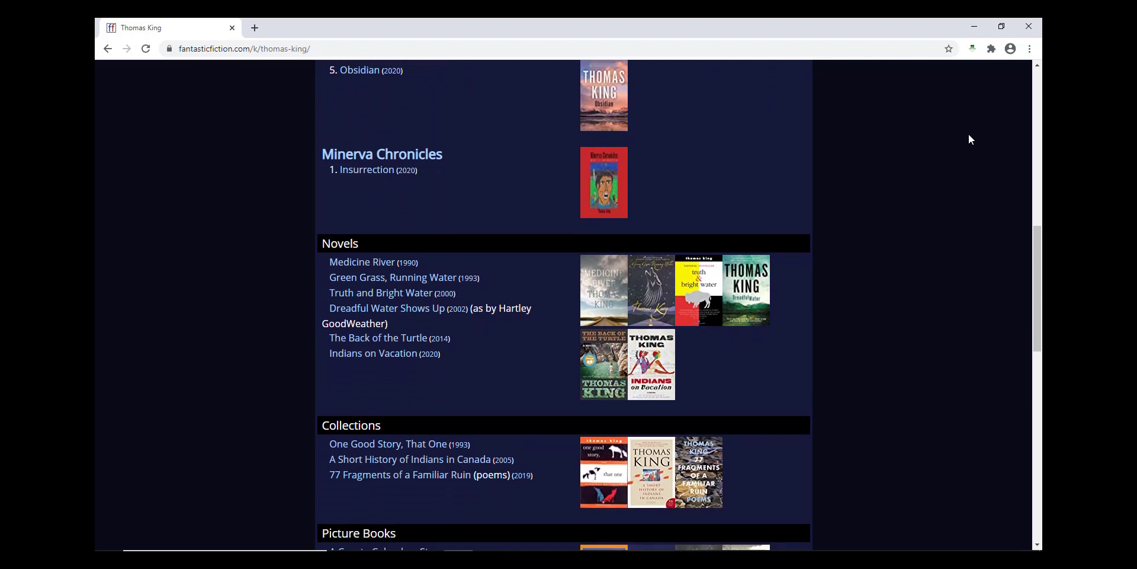
{"action": "scroll", "scroll_direction": "down", "scroll_amount": 3}
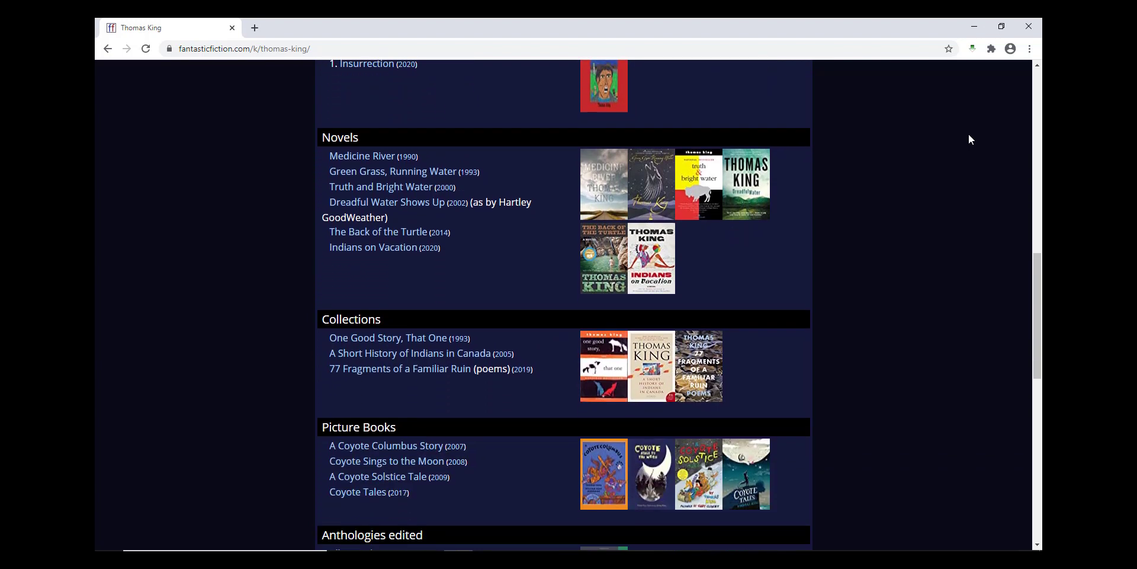
{"action": "scroll", "scroll_direction": "down", "scroll_amount": 3}
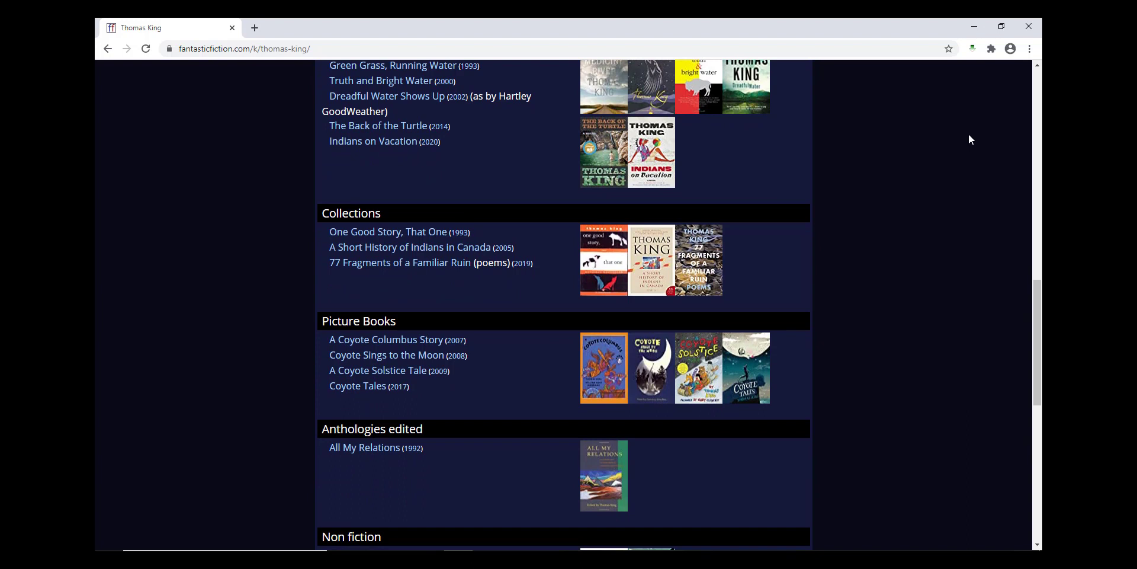
{"action": "scroll", "scroll_direction": "down", "scroll_amount": 3}
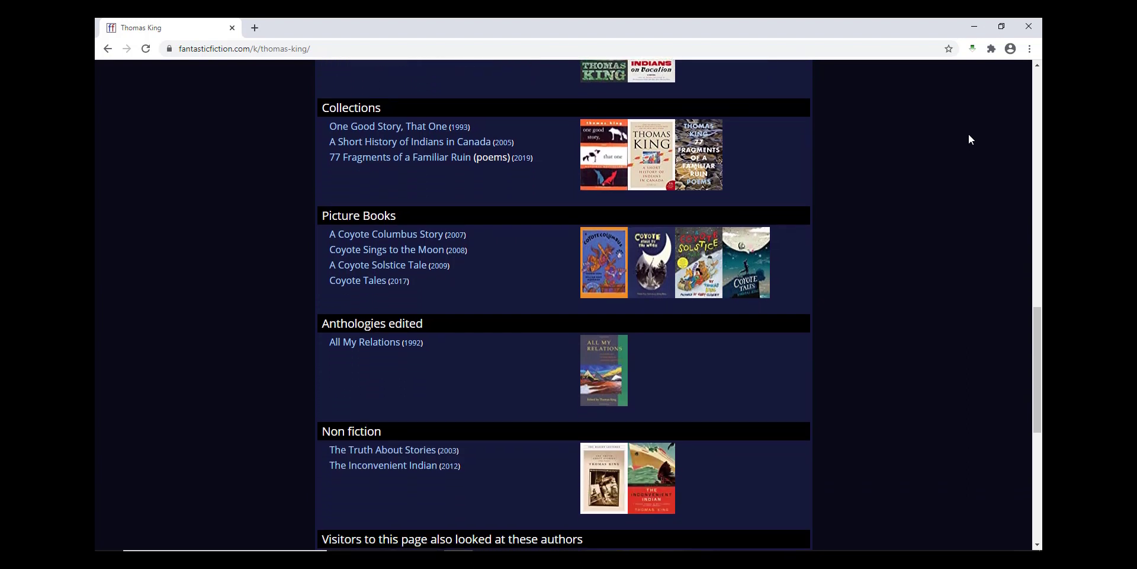
{"action": "scroll", "scroll_direction": "down", "scroll_amount": 3}
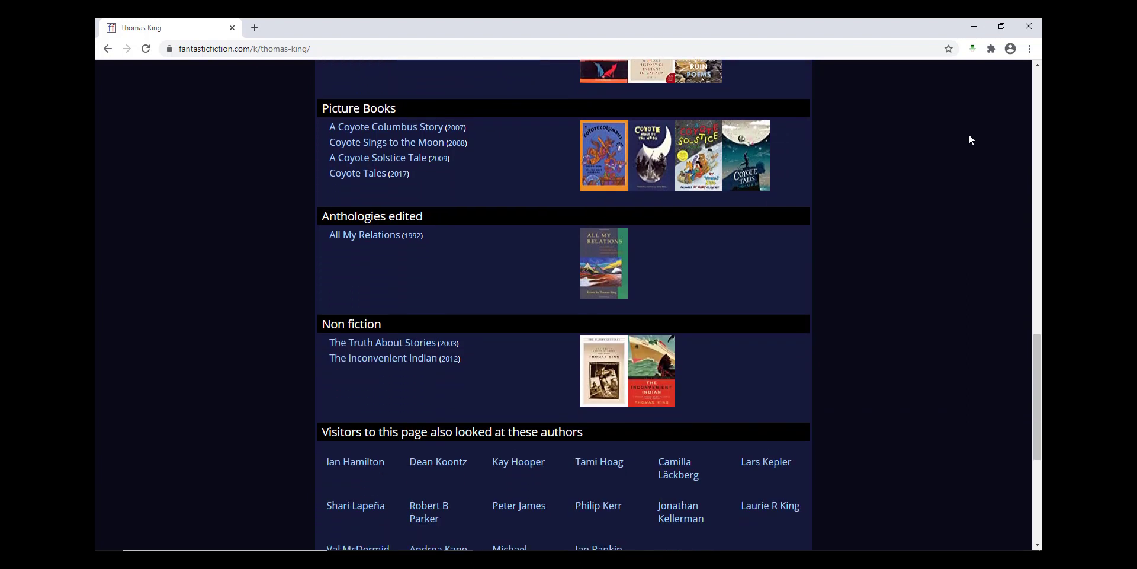
{"action": "scroll", "scroll_direction": "down", "scroll_amount": 3}
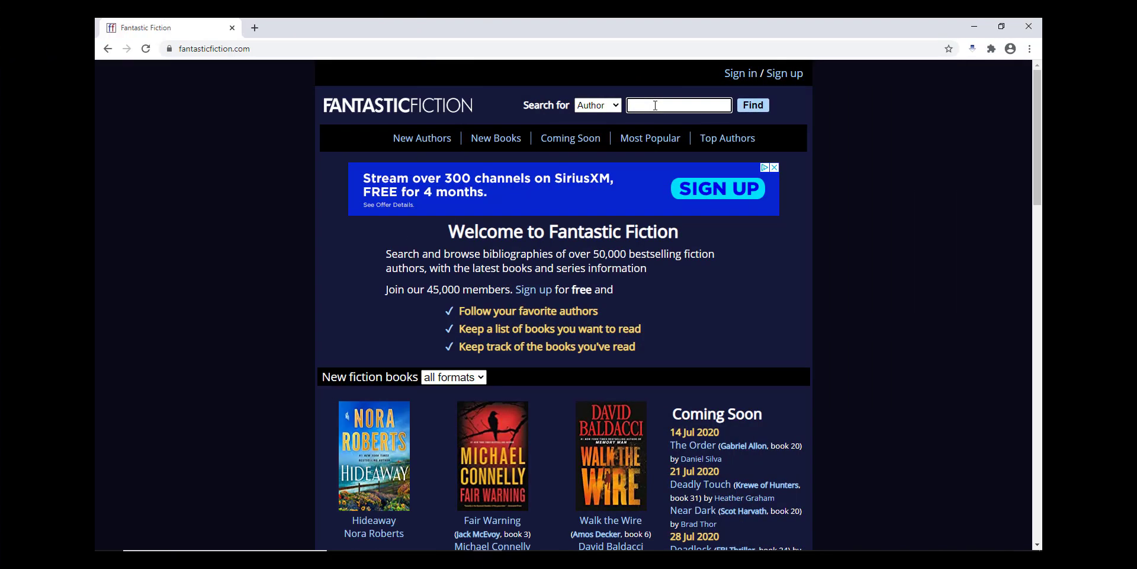
Run a Book search for 'wedding date', returning 42 matching books
{"action": "left_click", "coordinate": [597, 105]}
{"action": "type", "text": "the"}
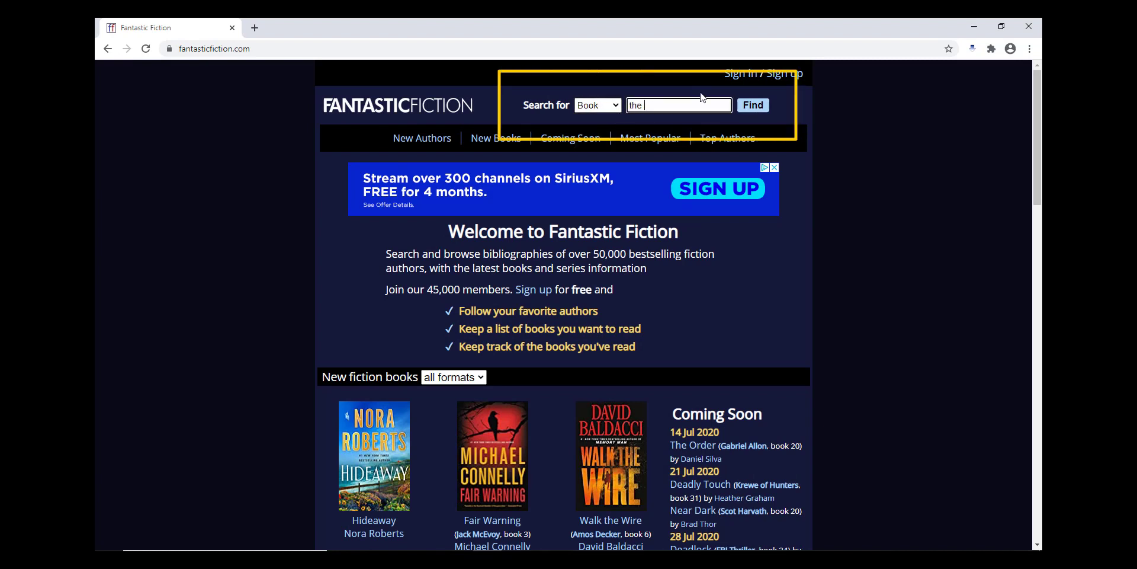
{"action": "type", "text": "wedding date"}
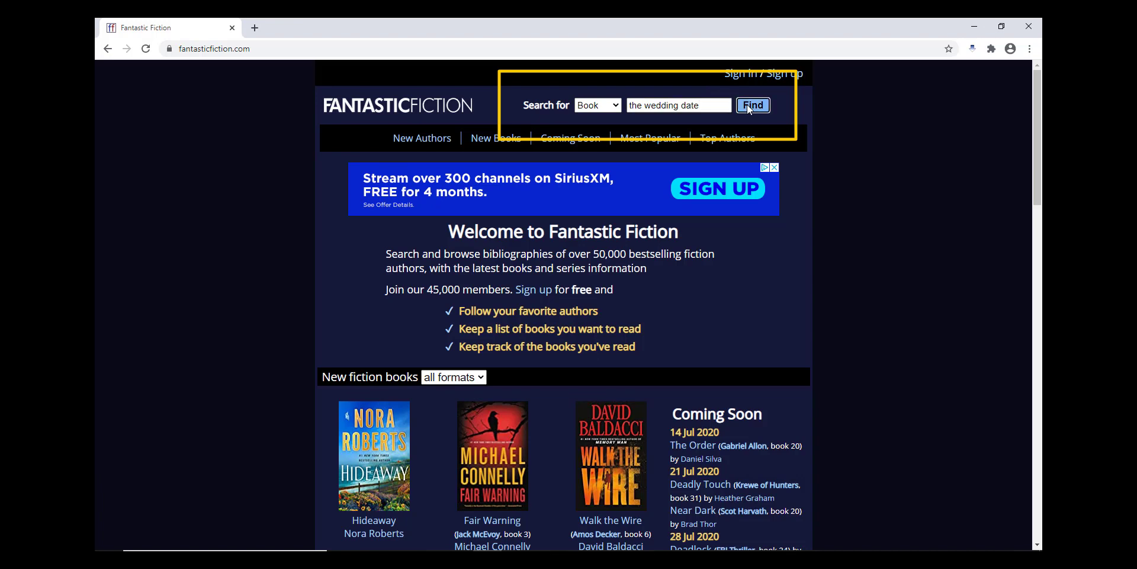
{"action": "left_click", "coordinate": [753, 105]}
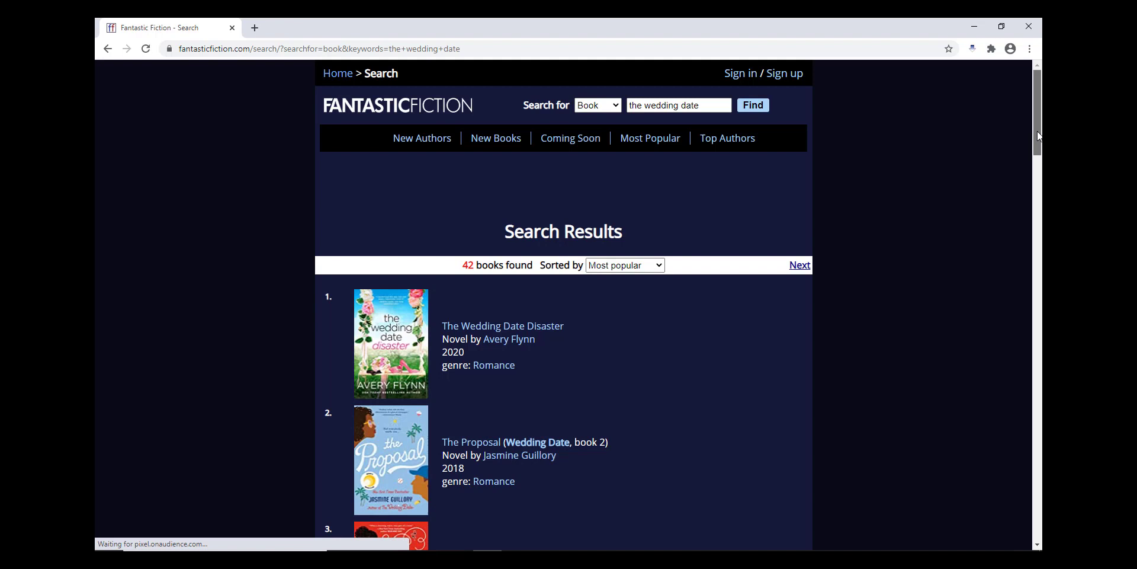
Open Jasmine Guillory's The Wedding Date, the third search result
{"action": "scroll", "scroll_direction": "down", "scroll_amount": 3}
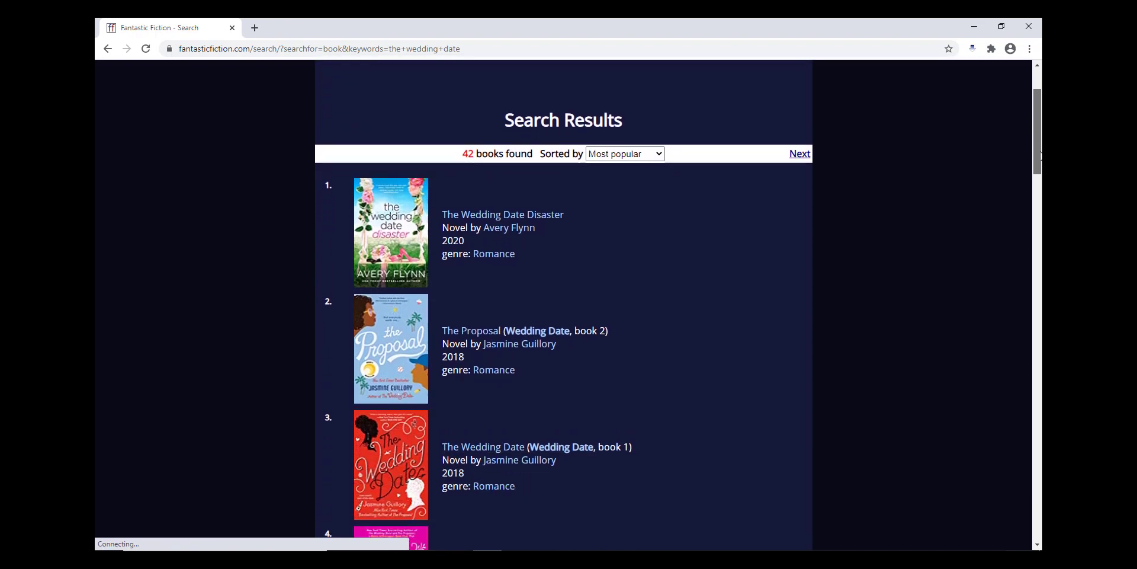
{"action": "scroll", "scroll_direction": "down", "scroll_amount": 3}
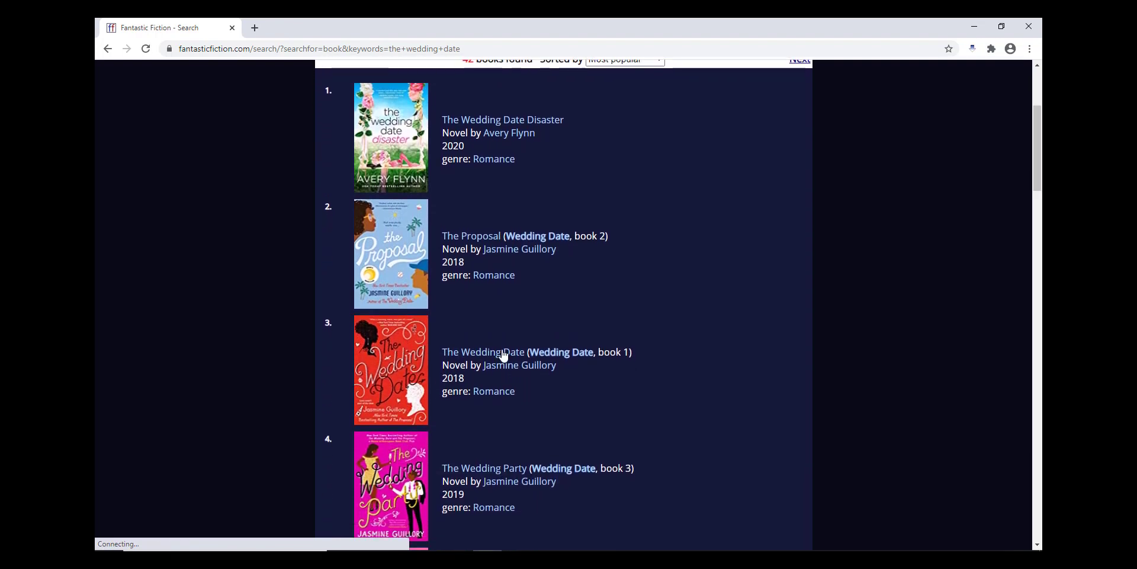
{"action": "mouse_move", "coordinate": [501, 356]}
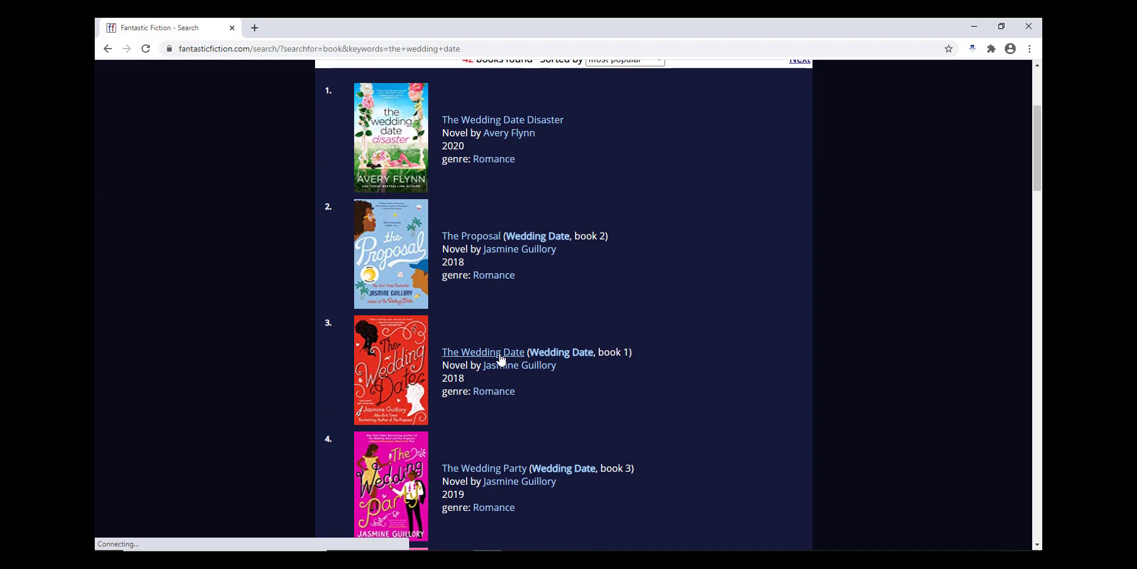
{"action": "left_click", "coordinate": [483, 352]}
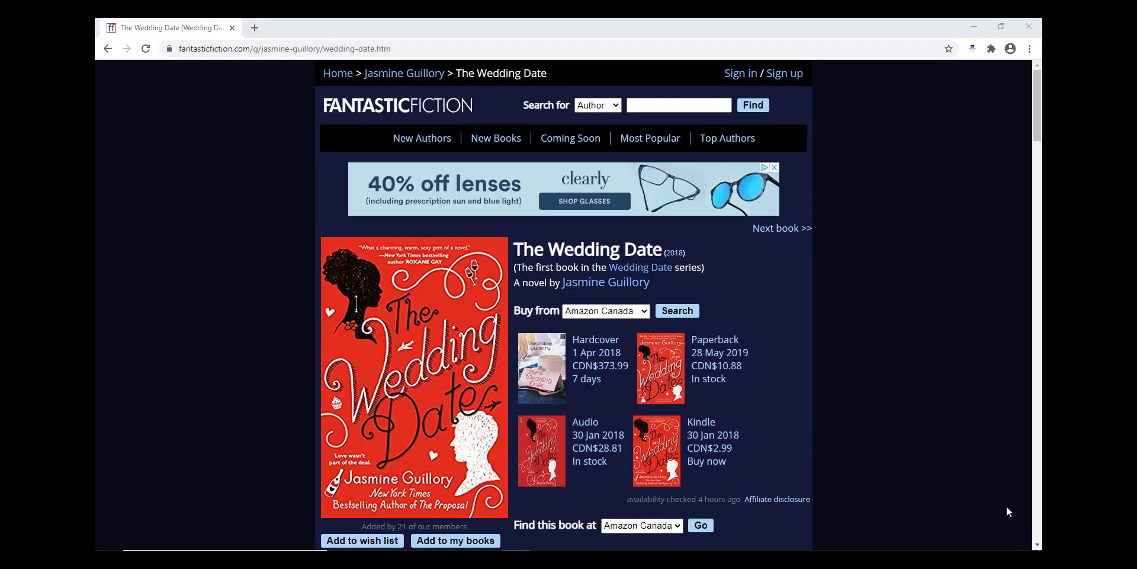
Scroll through The Wedding Date's praise, similar books, used copies and editions
{"action": "scroll", "scroll_direction": "down", "scroll_amount": 3}
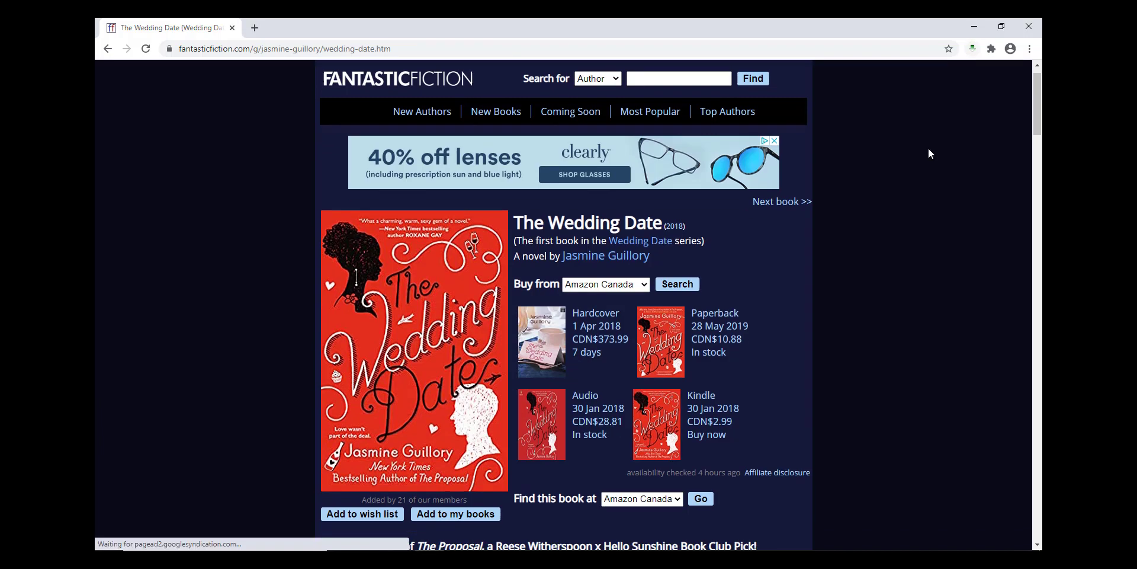
{"action": "scroll", "scroll_direction": "down", "scroll_amount": 3}
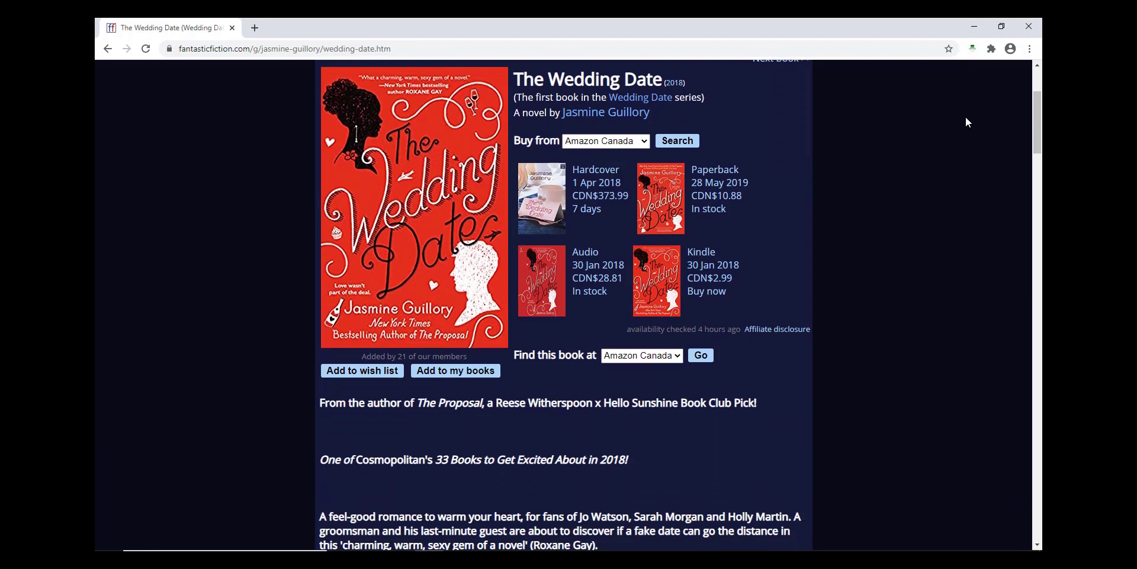
{"action": "scroll", "scroll_direction": "down", "scroll_amount": 3}
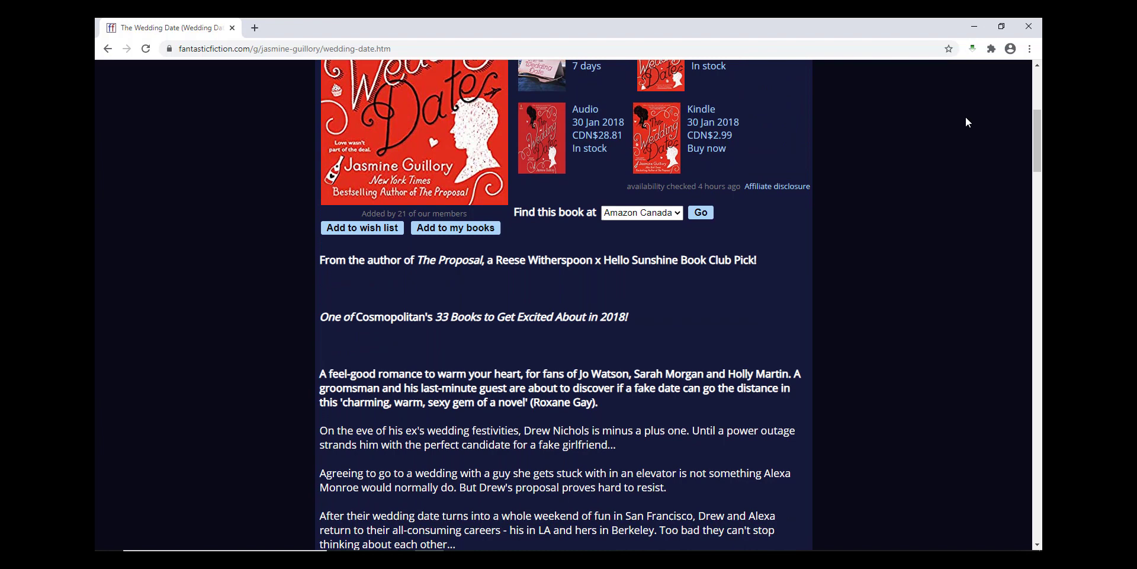
{"action": "scroll", "scroll_direction": "down", "scroll_amount": 3}
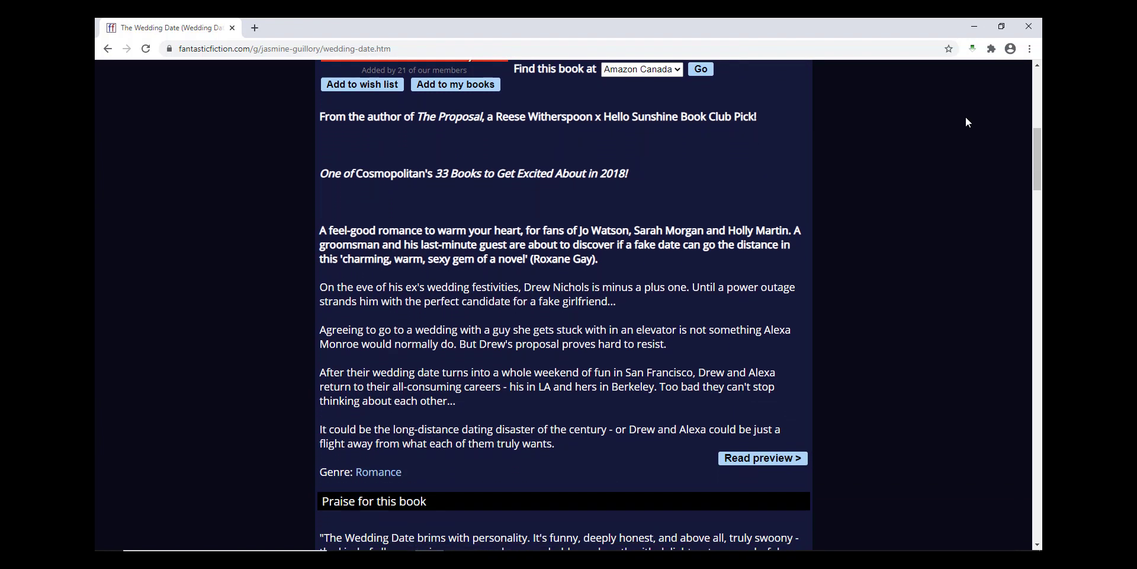
{"action": "scroll", "scroll_direction": "down", "scroll_amount": 3}
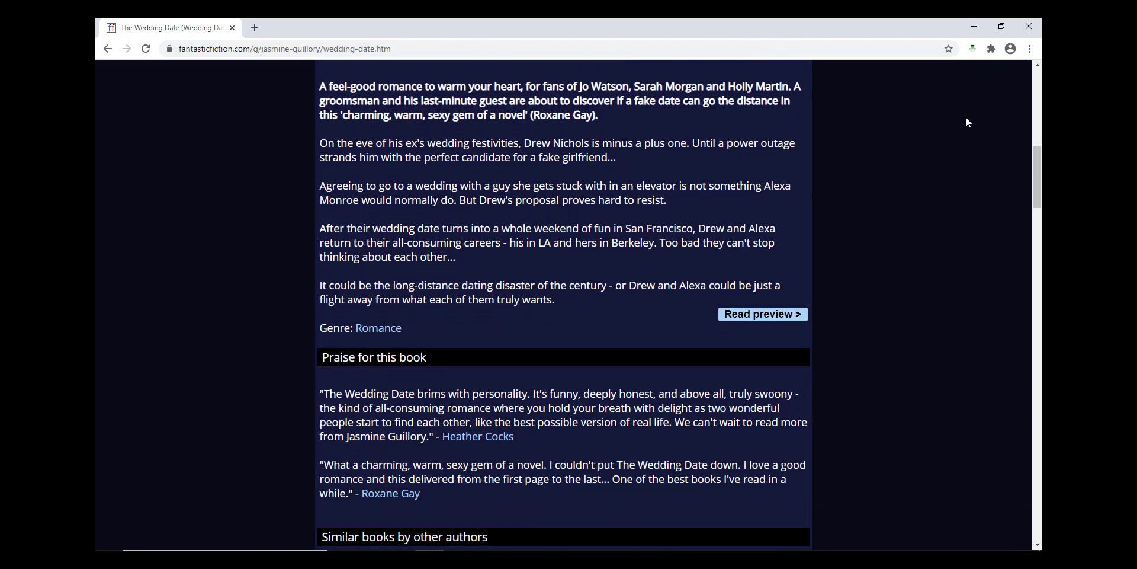
{"action": "scroll", "scroll_direction": "down", "scroll_amount": 3}
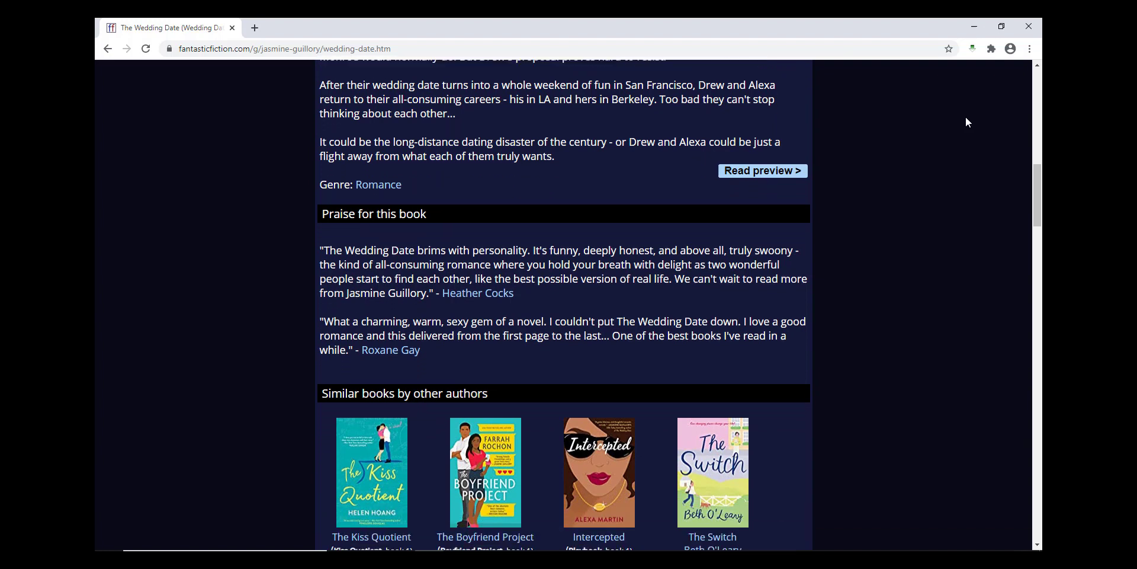
{"action": "scroll", "scroll_direction": "down", "scroll_amount": 3}
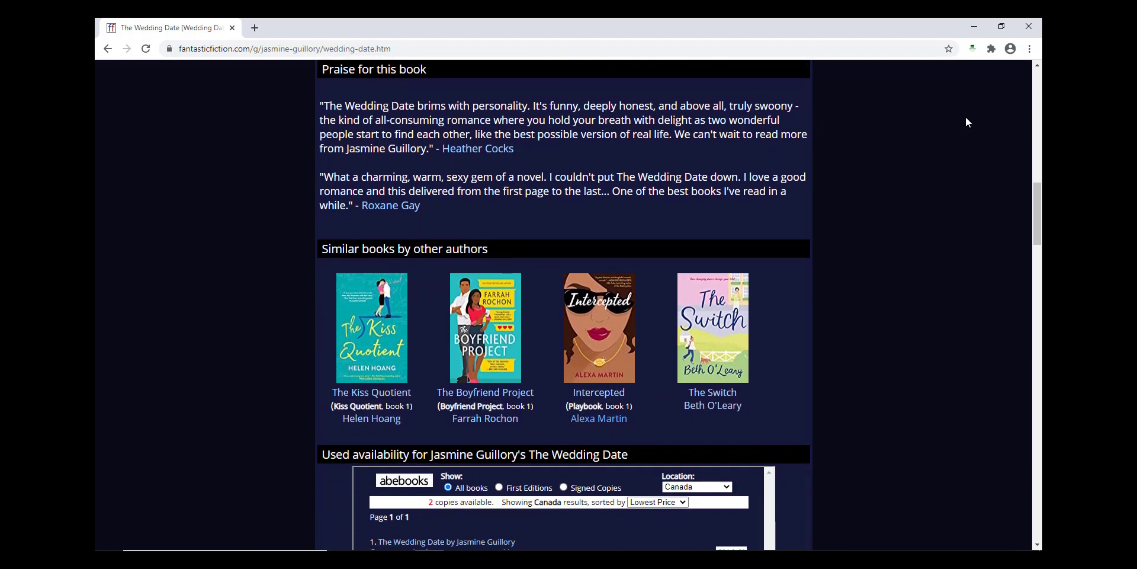
{"action": "scroll", "scroll_direction": "down", "scroll_amount": 3}
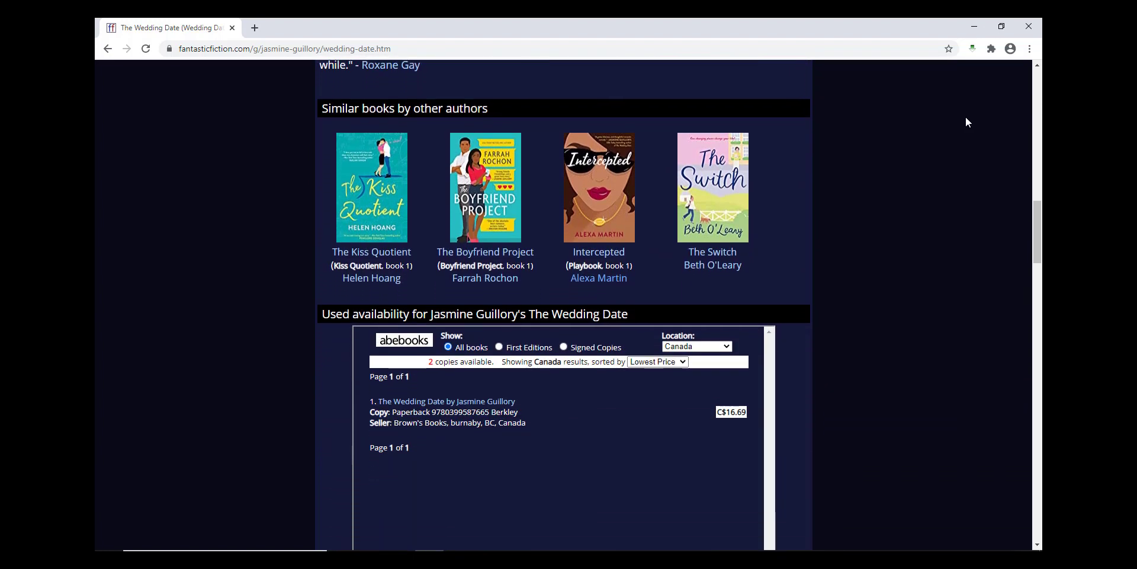
{"action": "scroll", "scroll_direction": "down", "scroll_amount": 3}
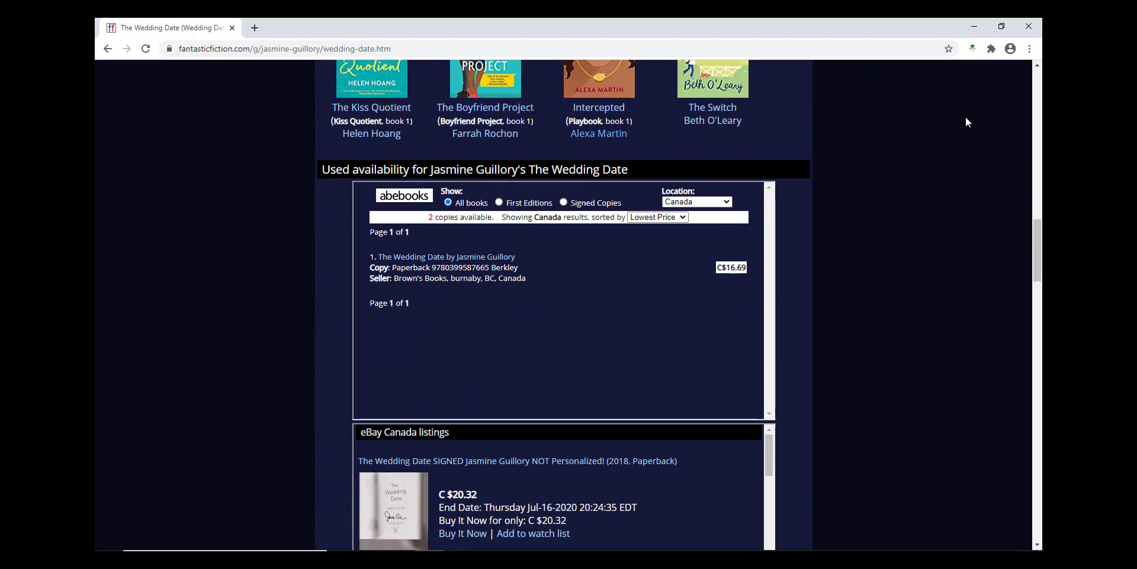
{"action": "scroll", "scroll_direction": "down", "scroll_amount": 3}
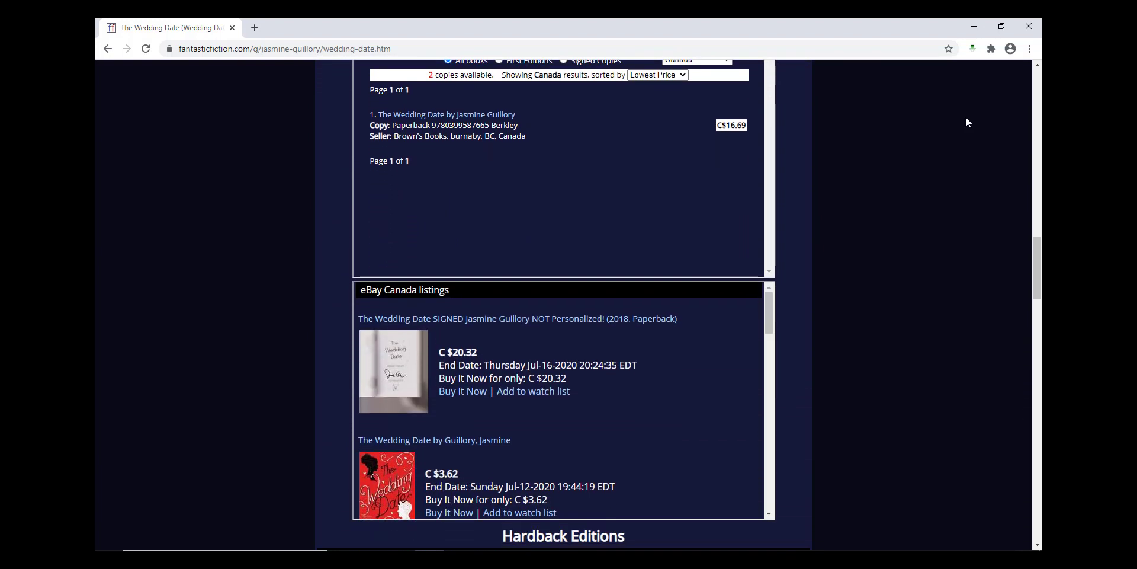
{"action": "scroll", "scroll_direction": "down", "scroll_amount": 3}
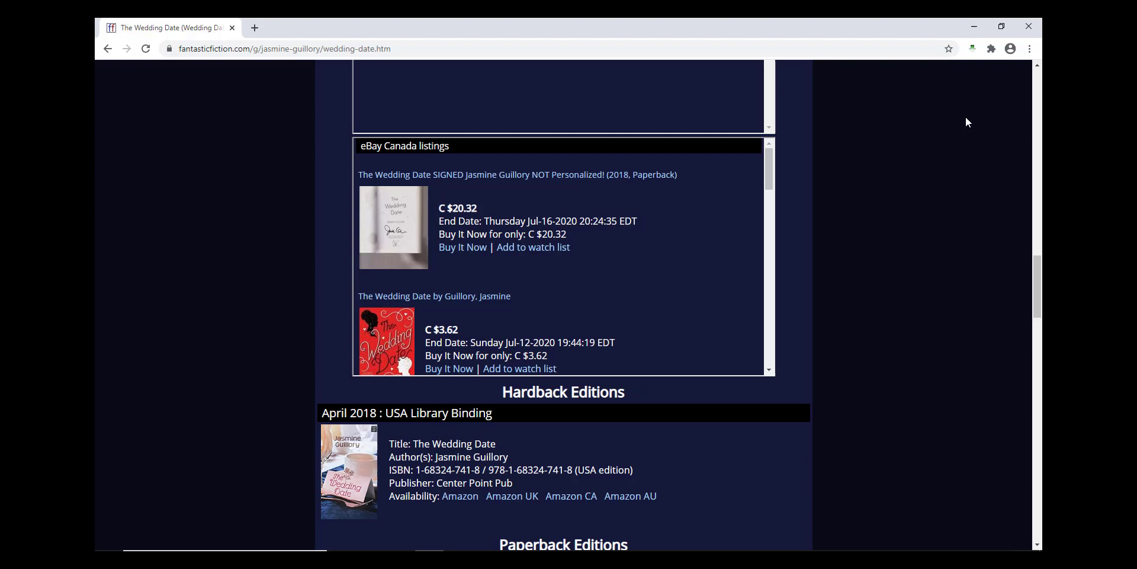
{"action": "scroll", "scroll_direction": "down", "scroll_amount": 3}
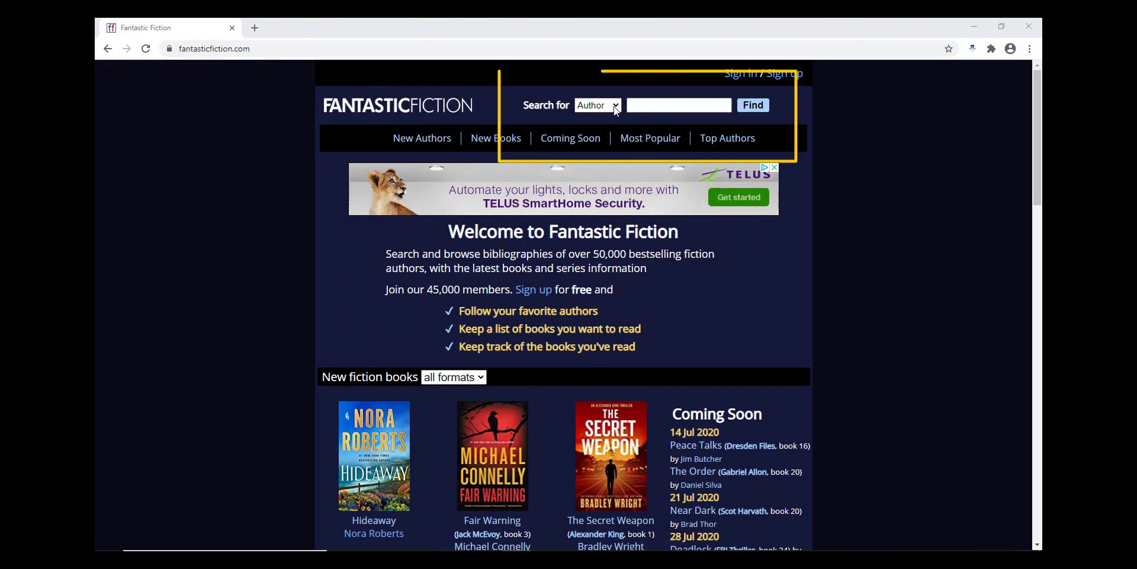
{"action": "left_click", "coordinate": [597, 105]}
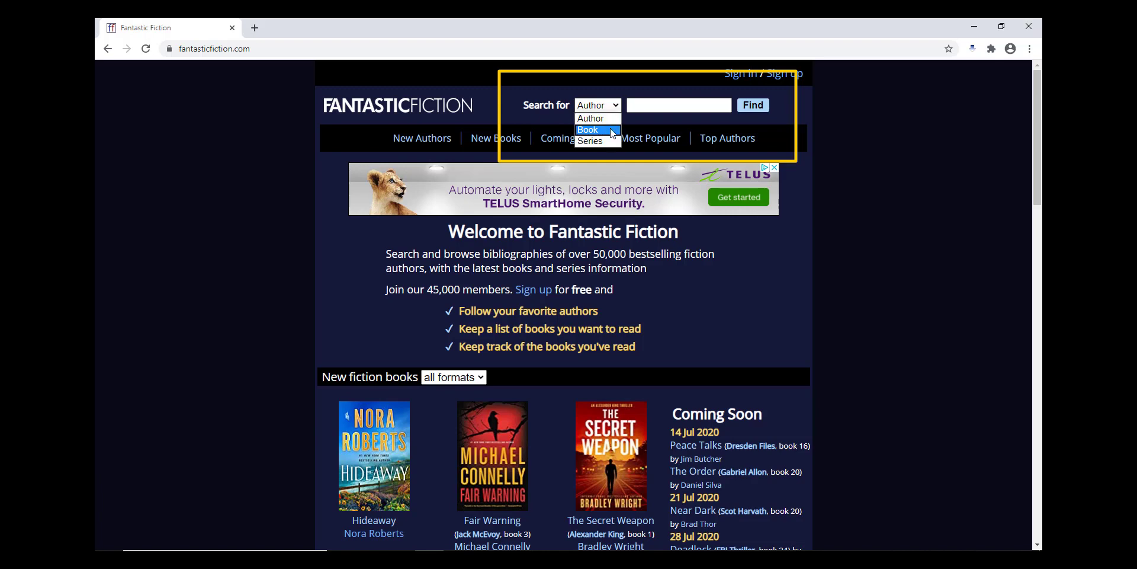
{"action": "left_click", "coordinate": [590, 141]}
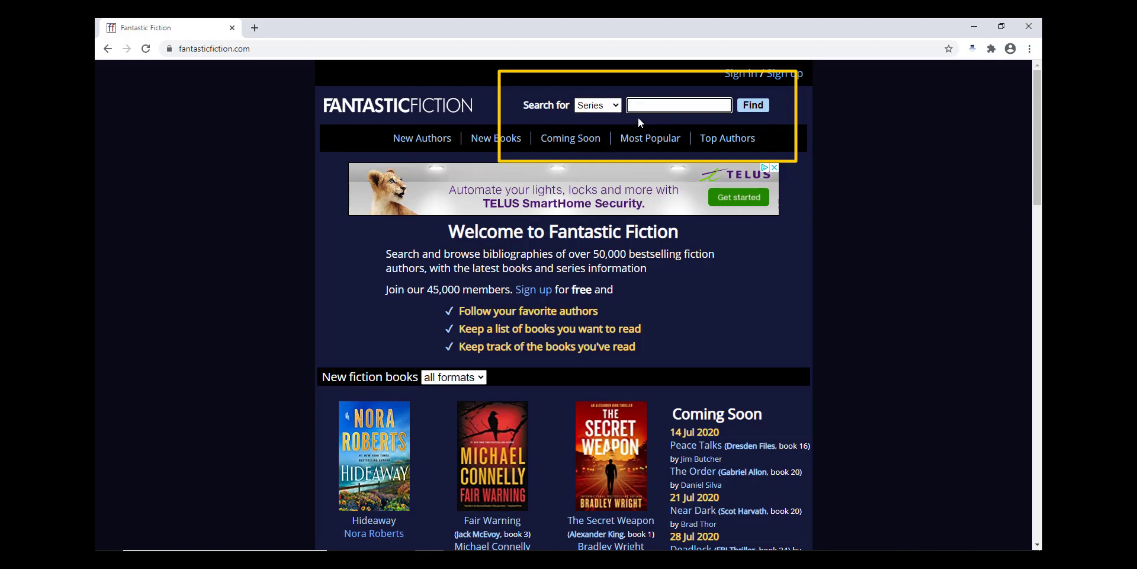
{"action": "type", "text": "outlande"}
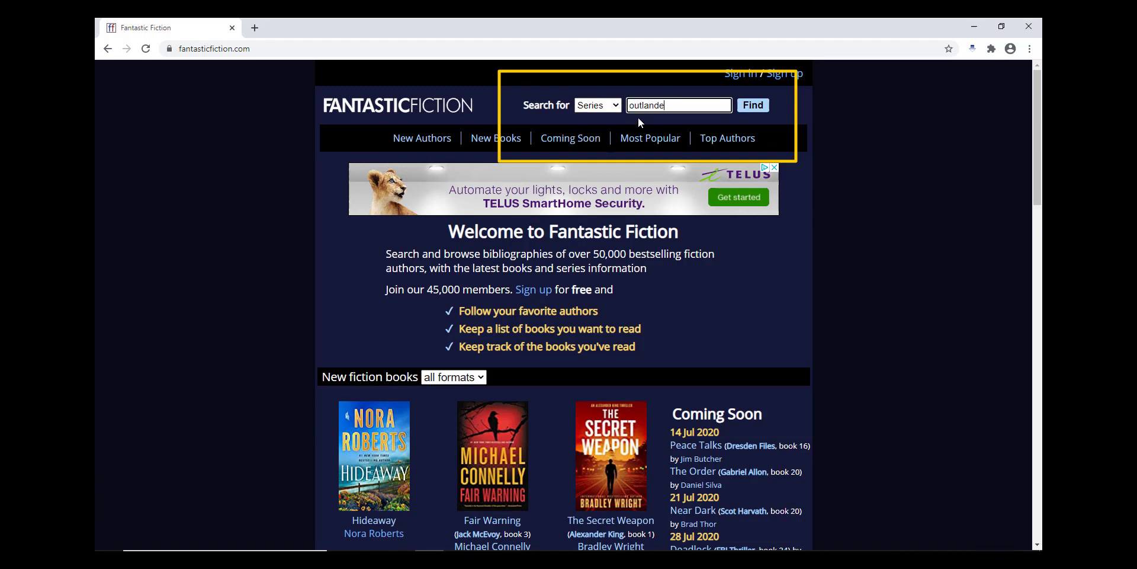
{"action": "left_click", "coordinate": [752, 104]}
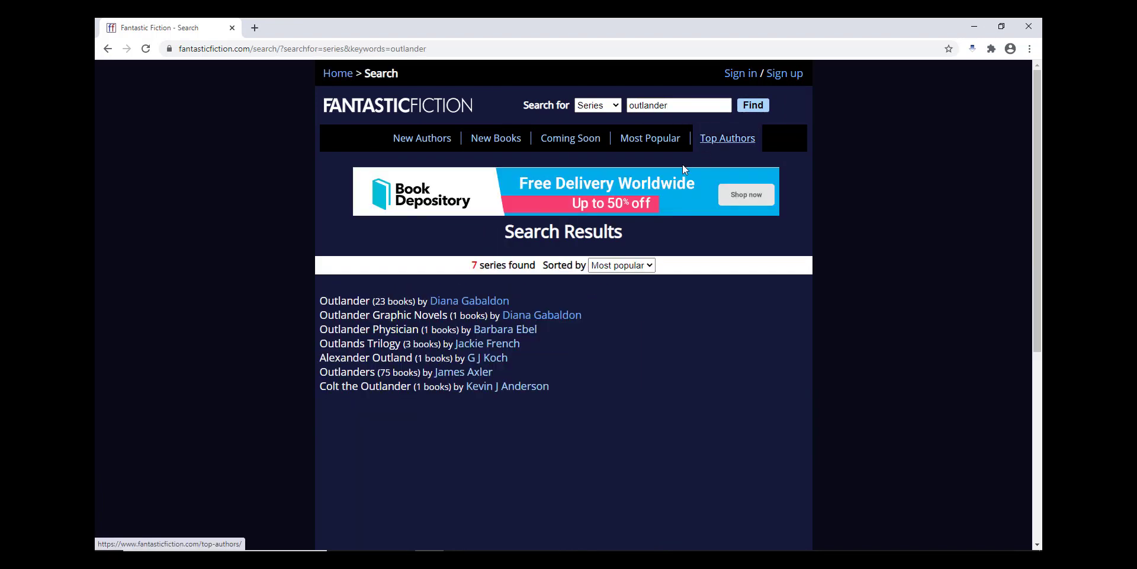
{"action": "left_click", "coordinate": [469, 300]}
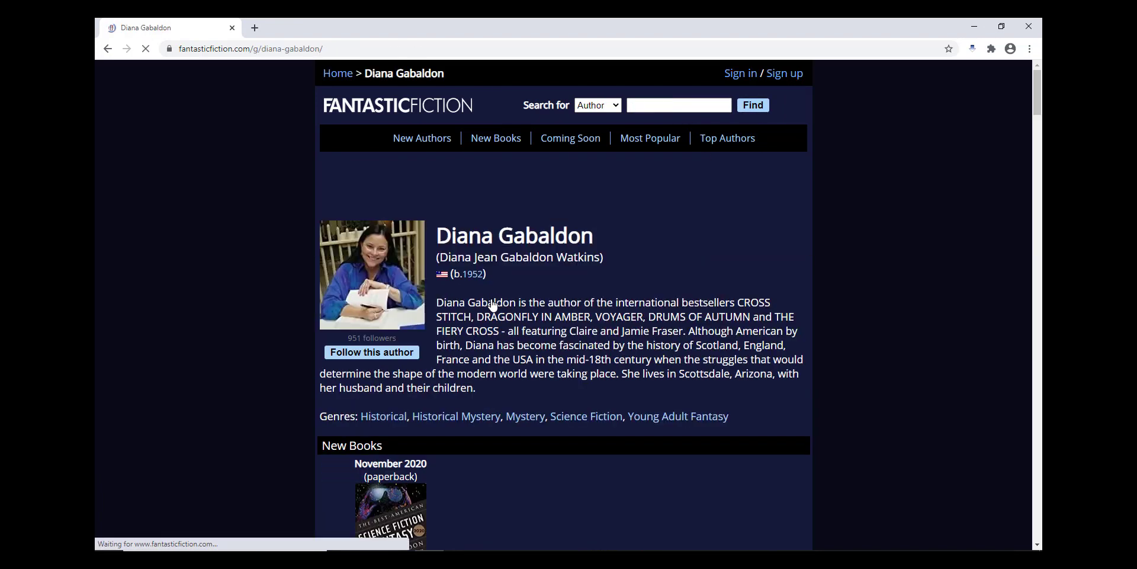
{"action": "scroll", "scroll_direction": "down", "scroll_amount": 3}
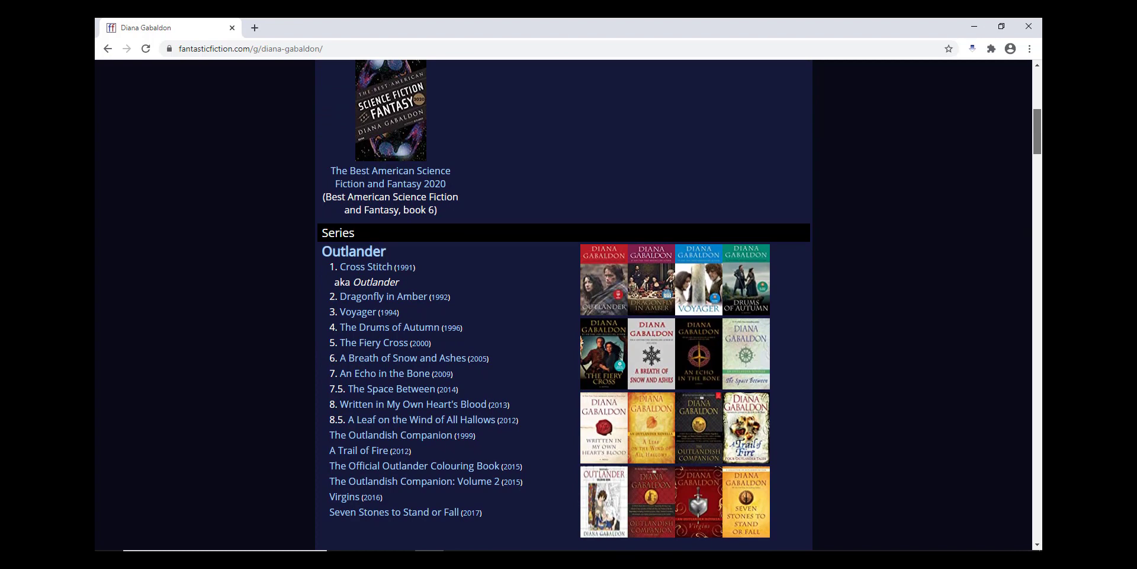
{"action": "scroll", "scroll_direction": "down", "scroll_amount": 3}
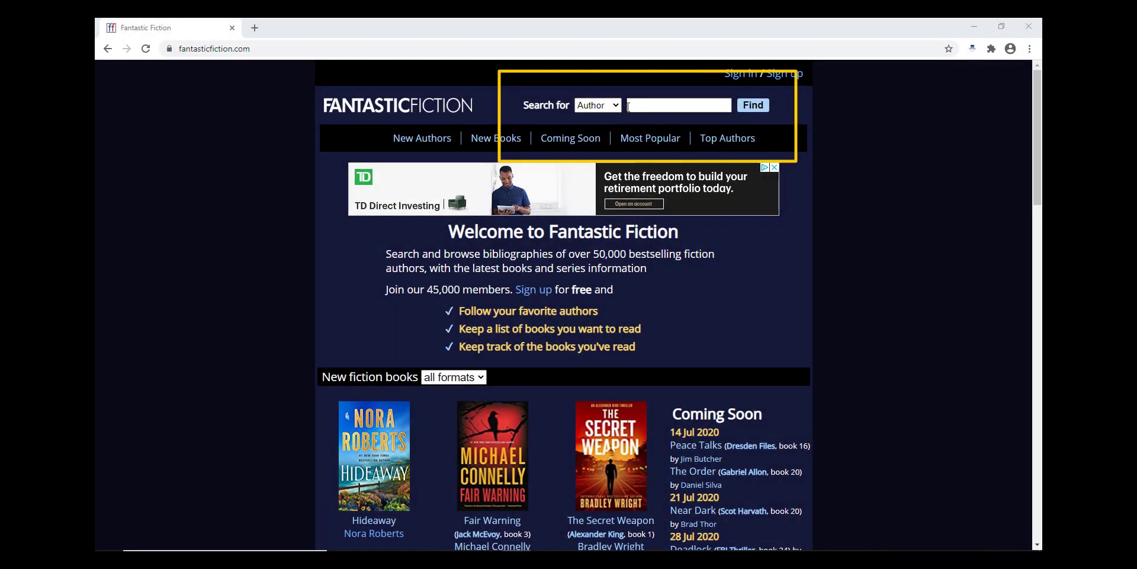
{"action": "left_click", "coordinate": [598, 105]}
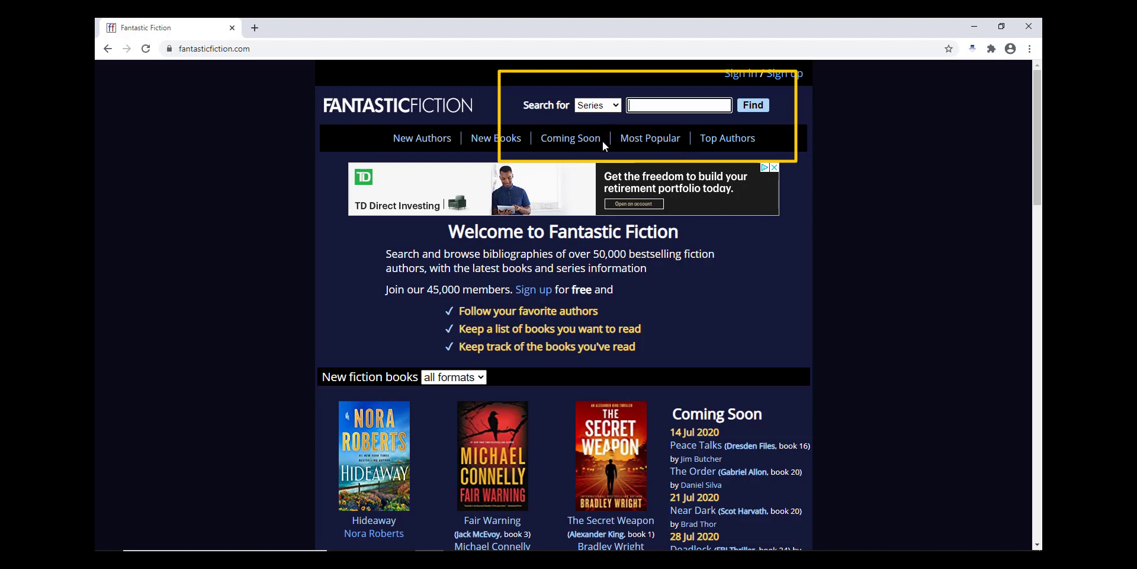
{"action": "type", "text": "star trek"}
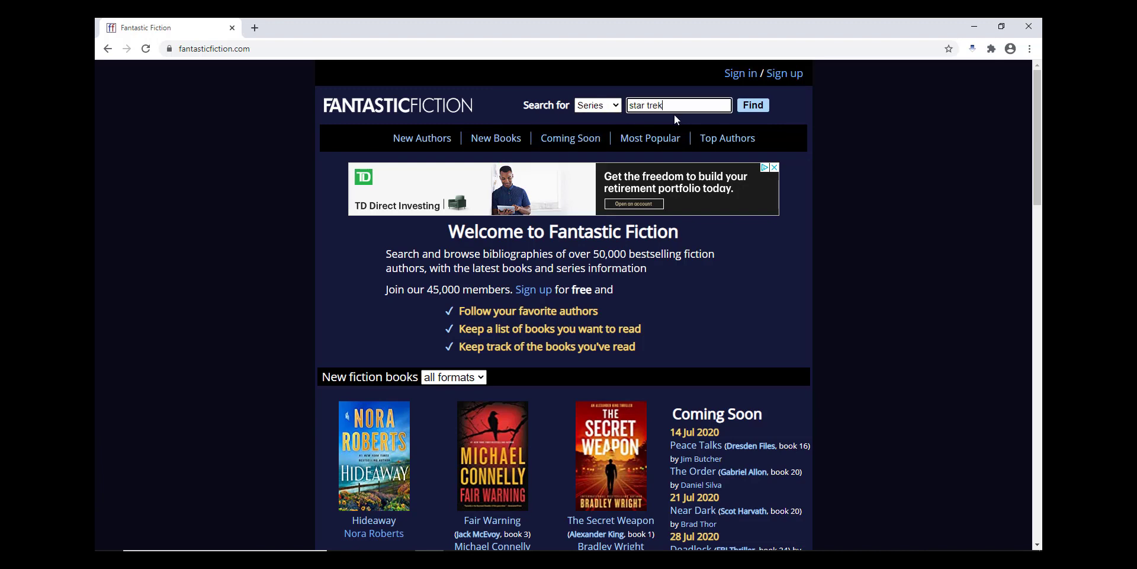
{"action": "left_click", "coordinate": [753, 105]}
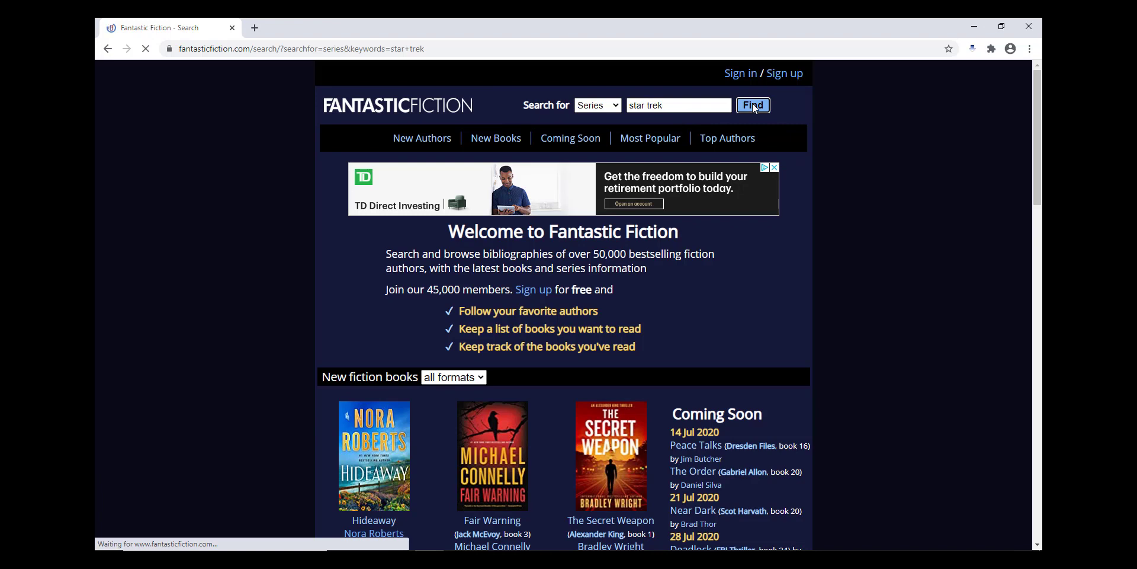
{"action": "left_click", "coordinate": [753, 104]}
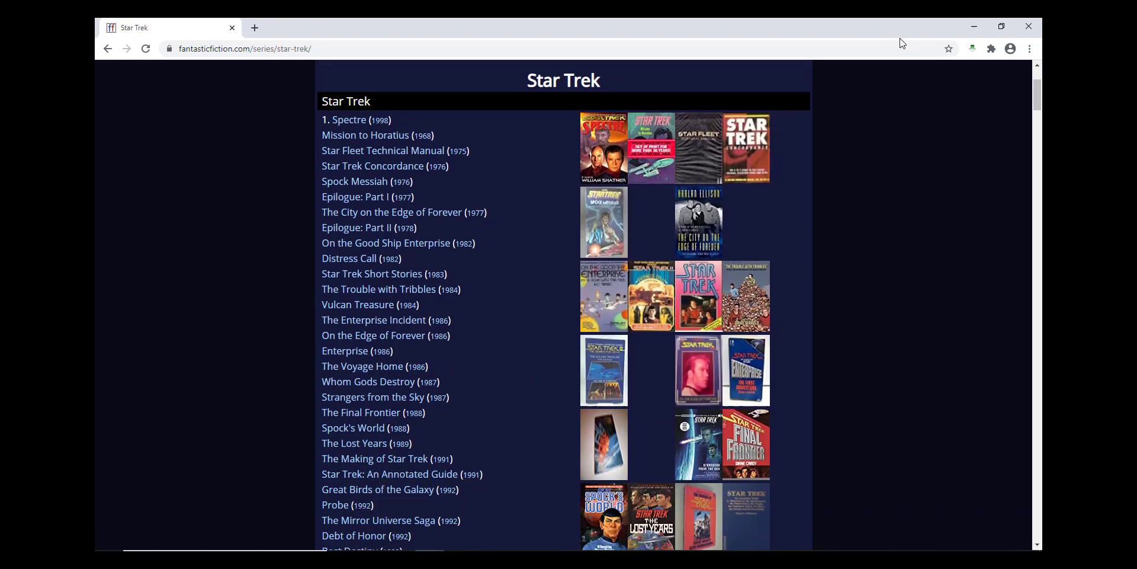
{"action": "scroll", "scroll_direction": "down", "scroll_amount": 3}
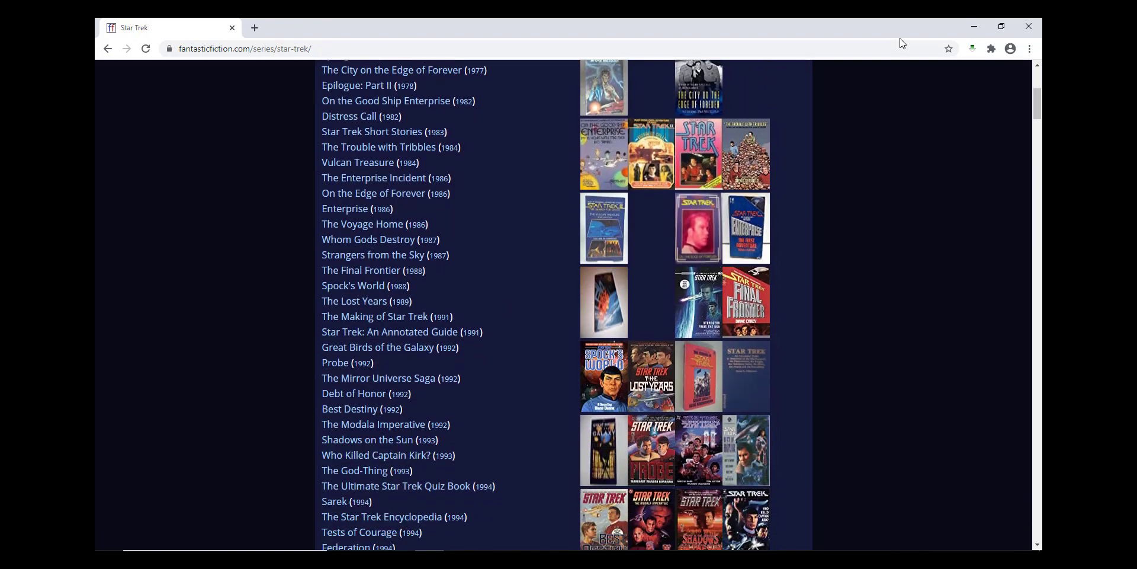
{"action": "scroll", "scroll_direction": "down", "scroll_amount": 3}
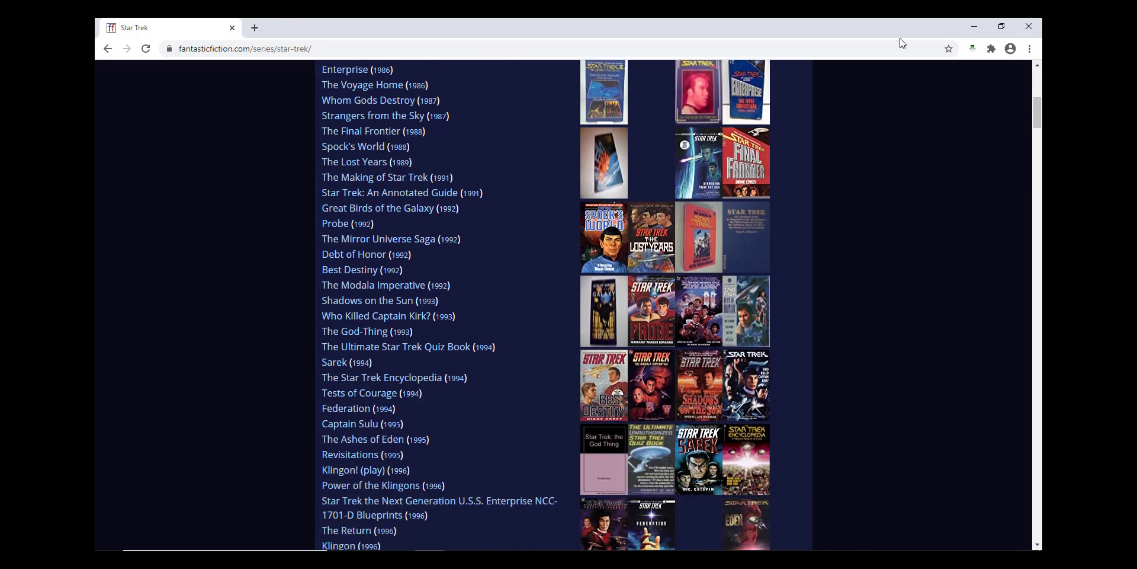
{"action": "scroll", "scroll_direction": "down", "scroll_amount": 3}
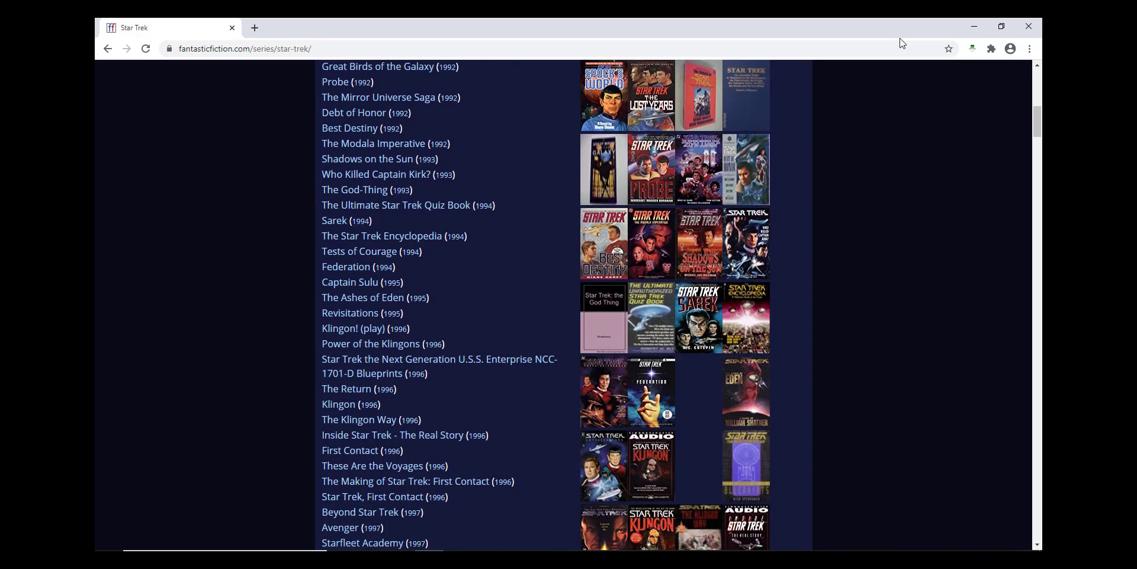
{"action": "scroll", "scroll_direction": "down", "scroll_amount": 3}
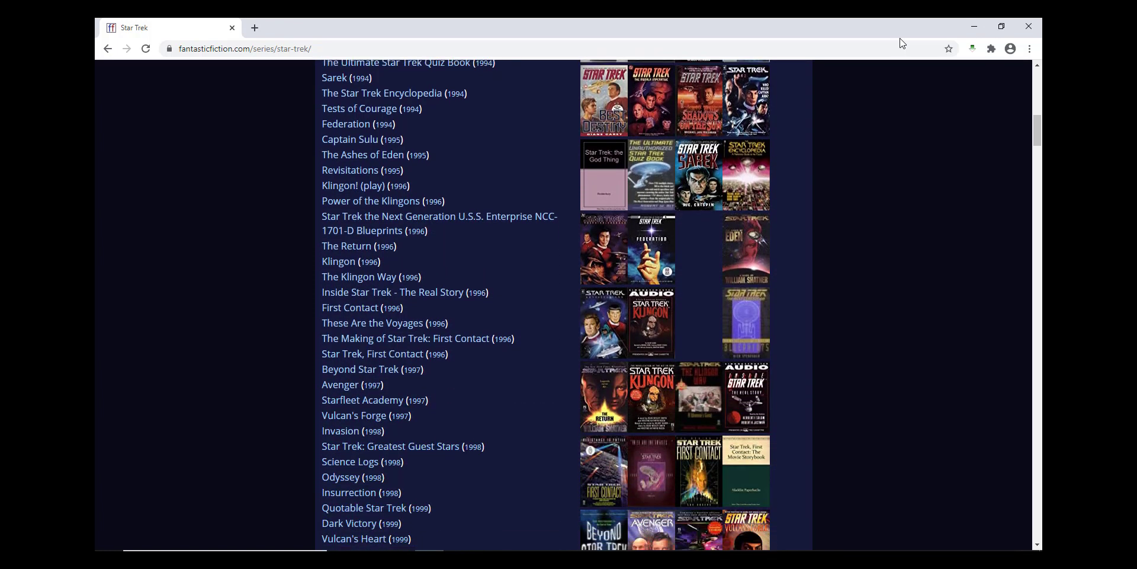
{"action": "scroll", "scroll_direction": "down", "scroll_amount": 3}
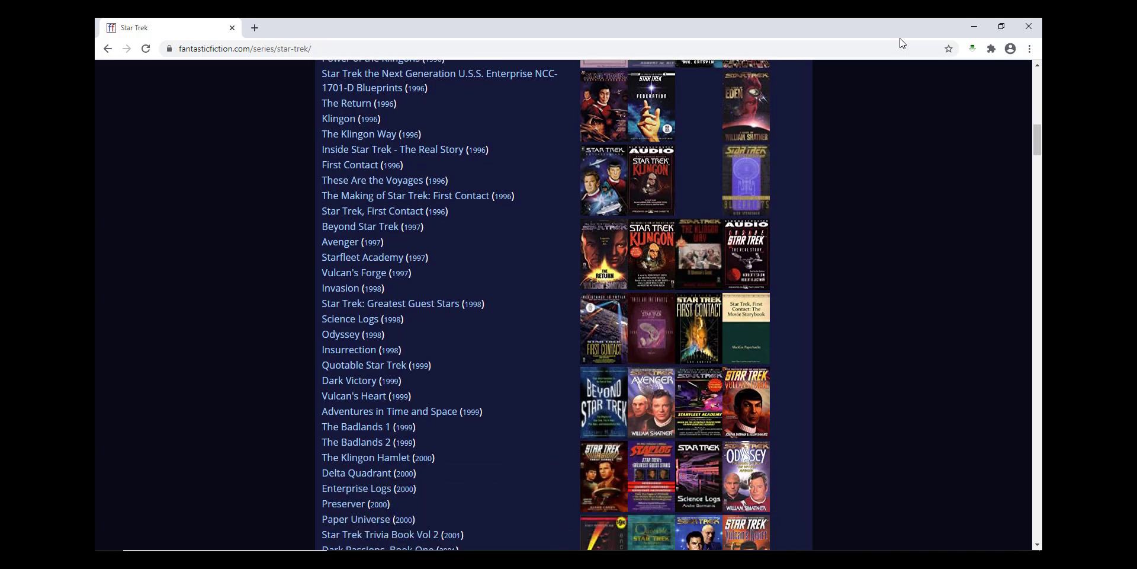
{"action": "scroll", "scroll_direction": "down", "scroll_amount": 3}
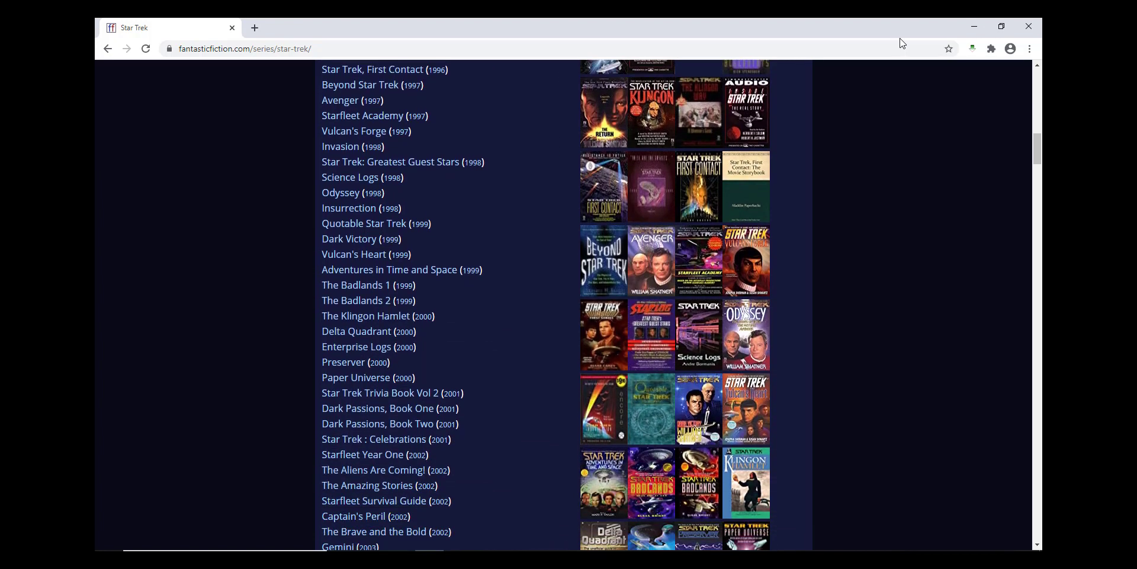
{"action": "scroll", "scroll_direction": "down", "scroll_amount": 3}
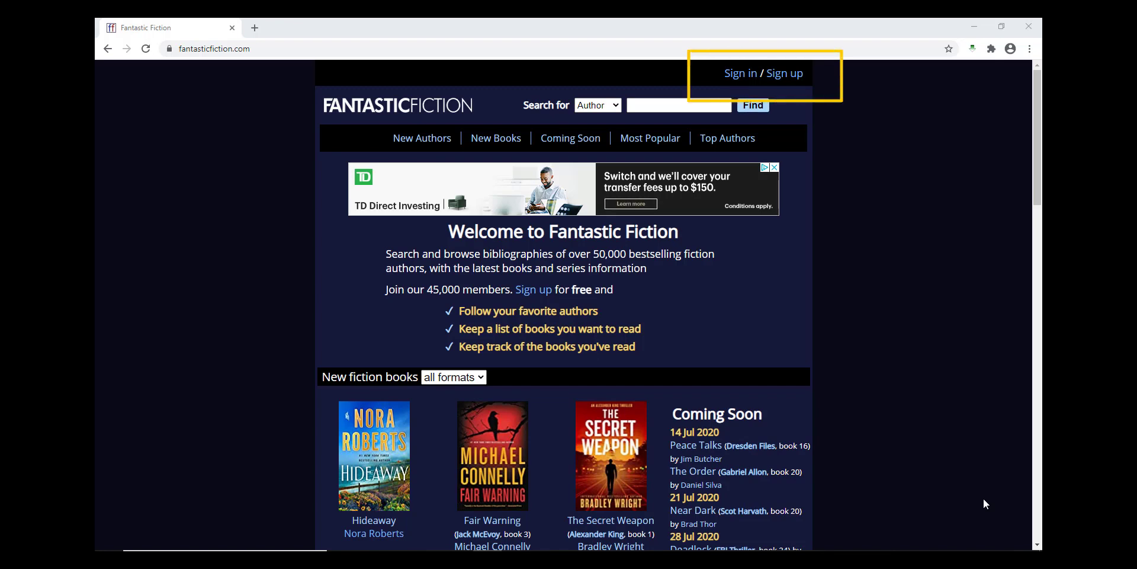
{"action": "mouse_move", "coordinate": [790, 83]}
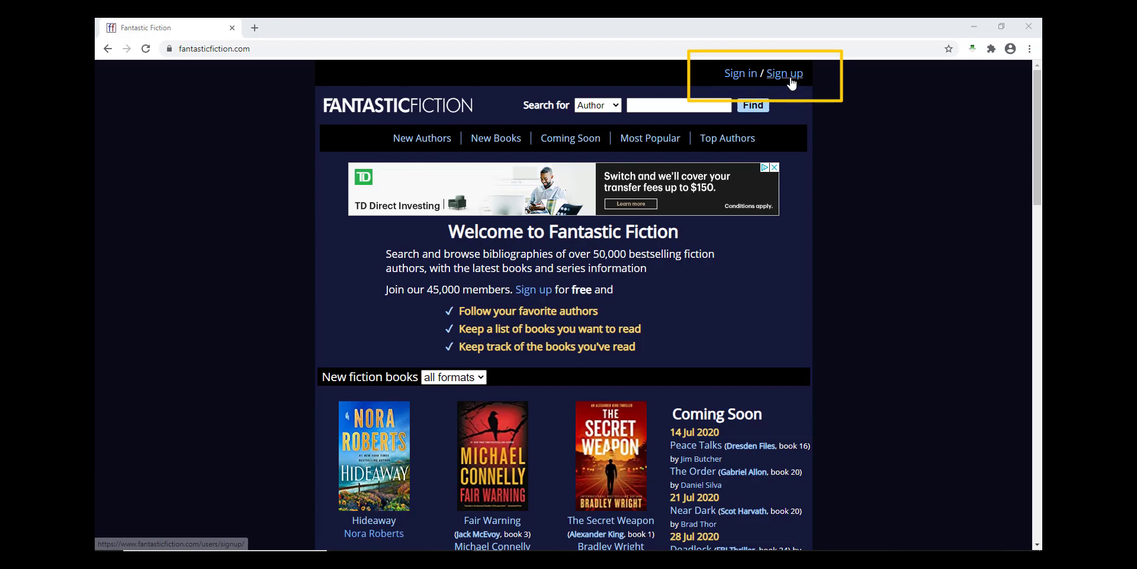
Sign in with the filled-in credentials to reach the Demo member page
{"action": "left_click", "coordinate": [785, 72]}
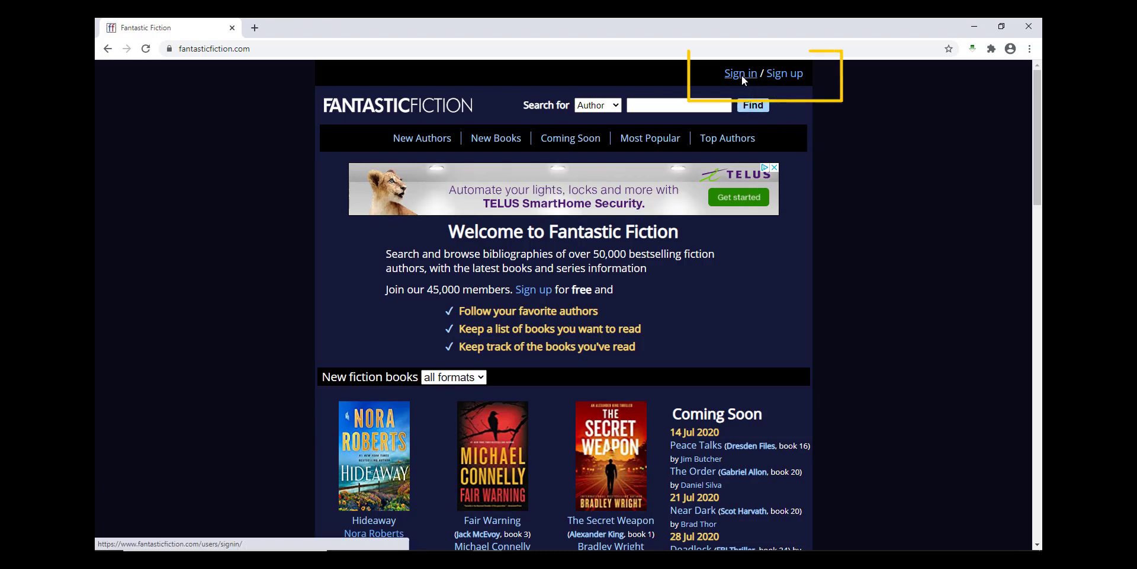
{"action": "left_click", "coordinate": [741, 73]}
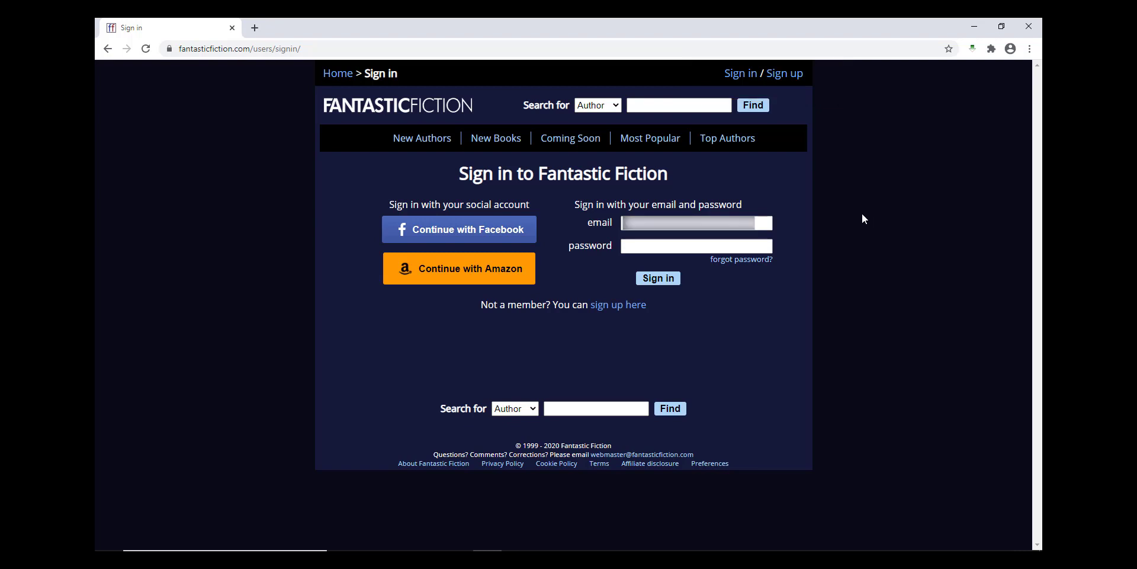
{"action": "left_click", "coordinate": [658, 277]}
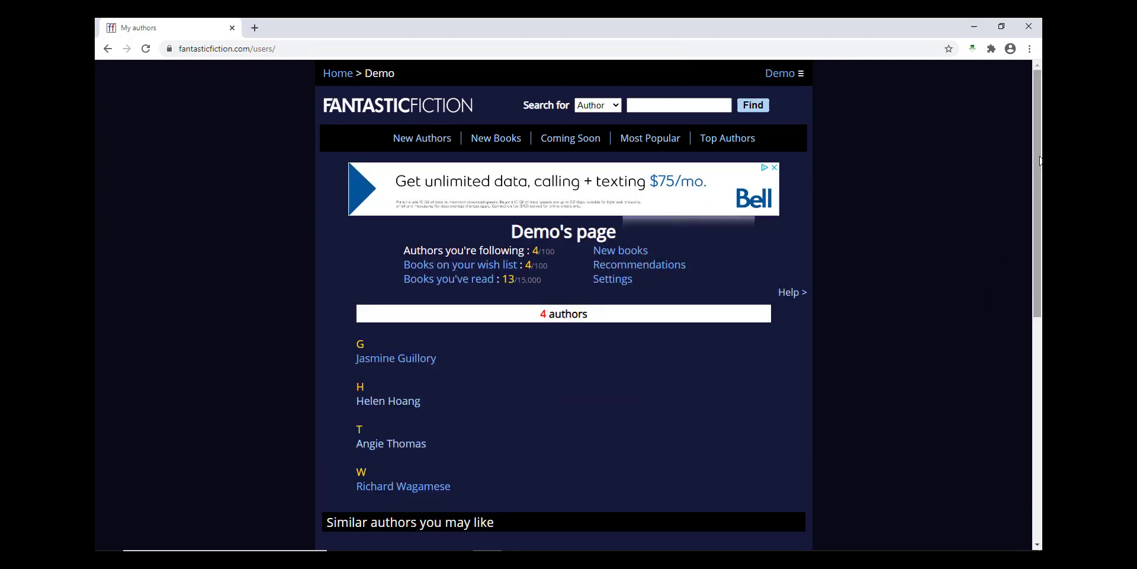
Scroll the member page and open Books on your wish list
{"action": "scroll", "scroll_direction": "down", "scroll_amount": 3}
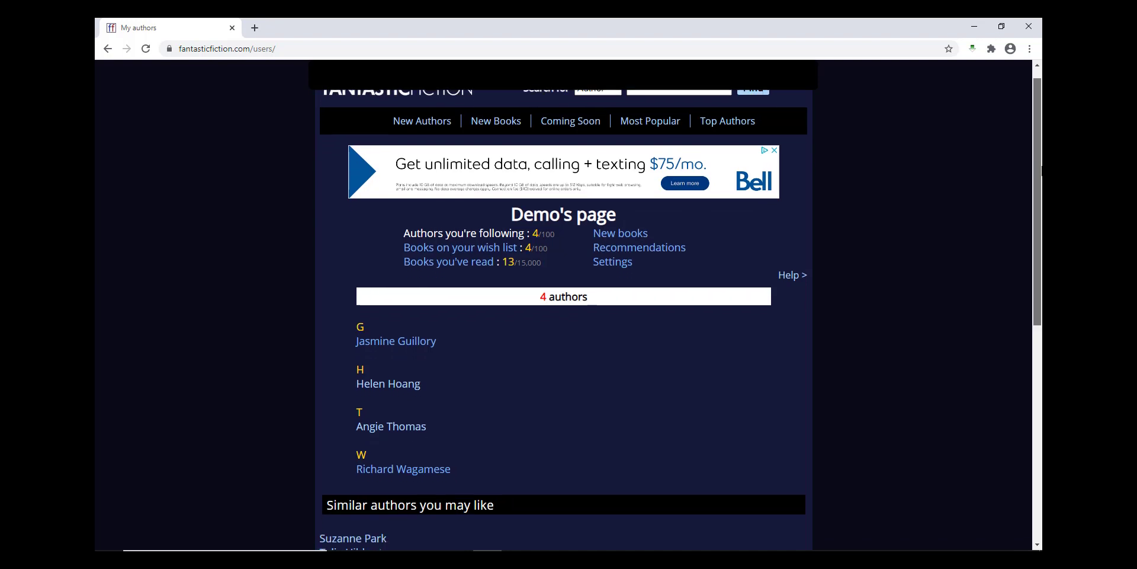
{"action": "scroll", "scroll_direction": "down", "scroll_amount": 3}
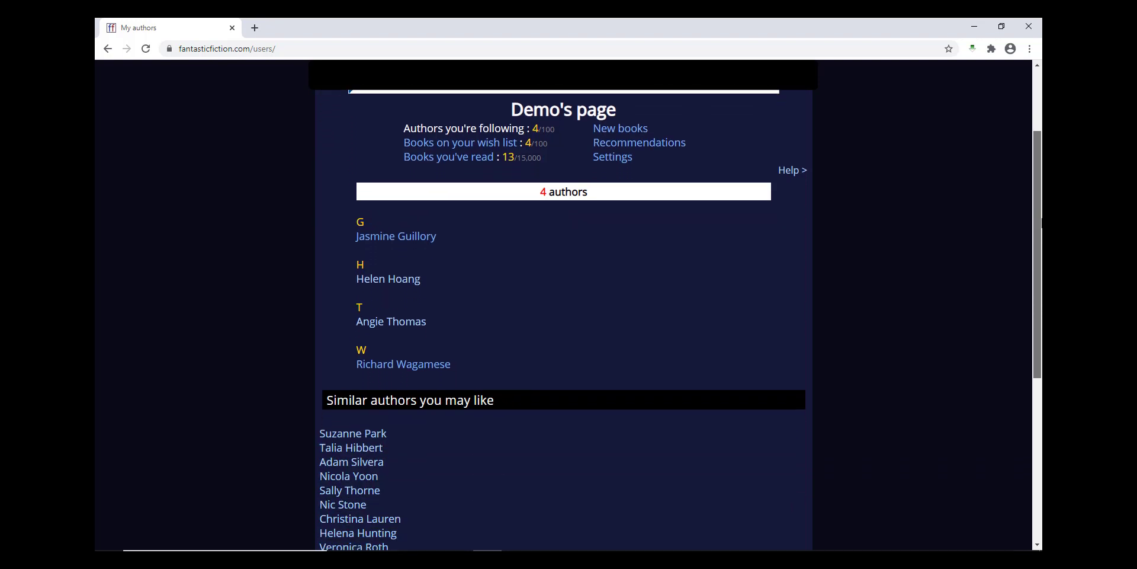
{"action": "scroll", "scroll_direction": "down", "scroll_amount": 3}
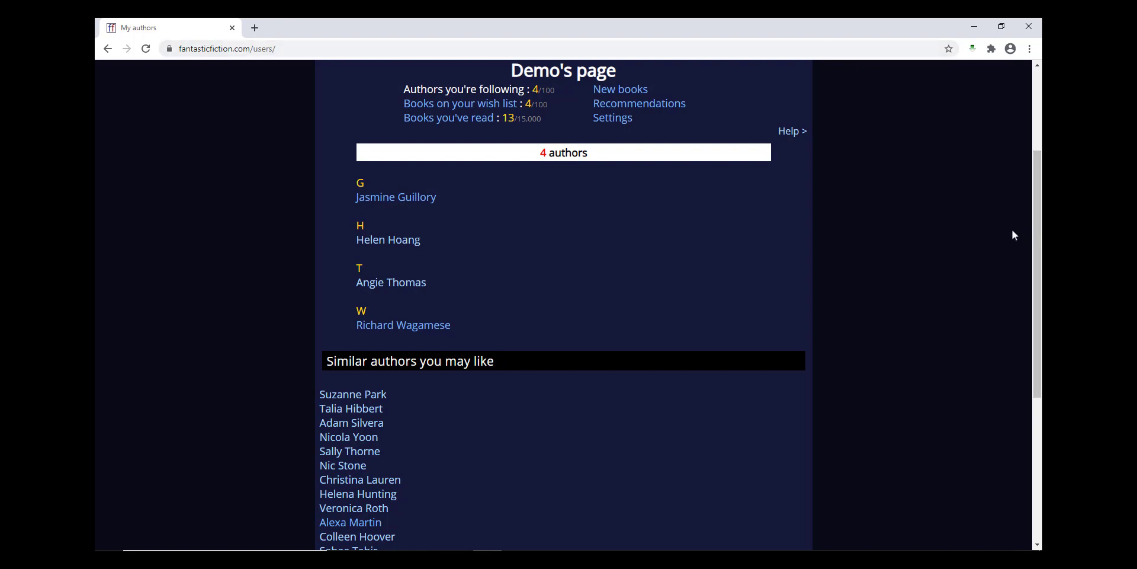
{"action": "left_click", "coordinate": [461, 103]}
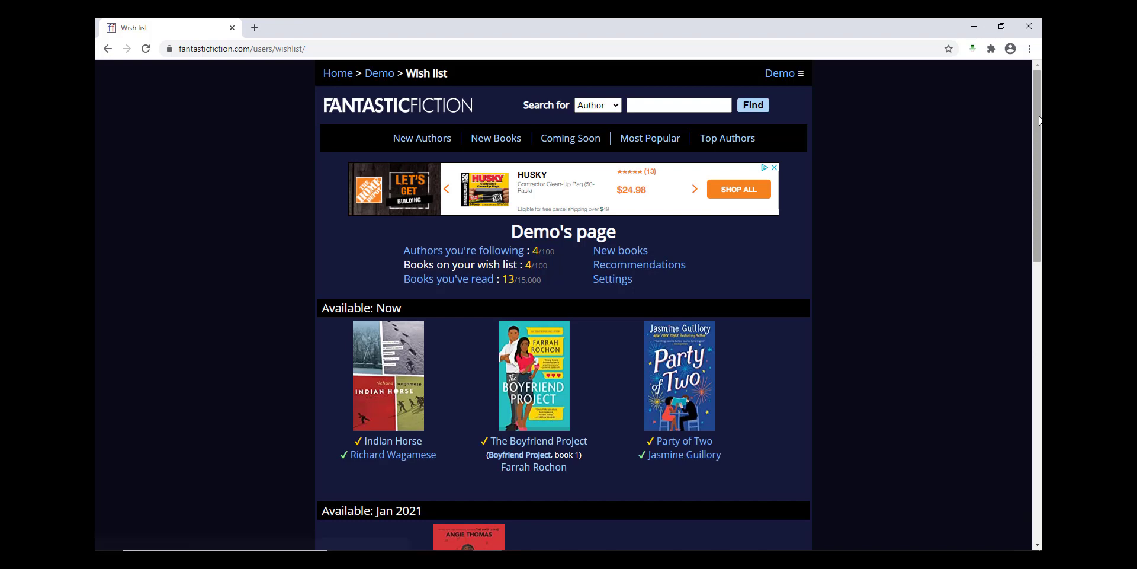
Scroll down the wish list to reach Party of Two by Jasmine Guillory
{"action": "scroll", "scroll_direction": "down", "scroll_amount": 3}
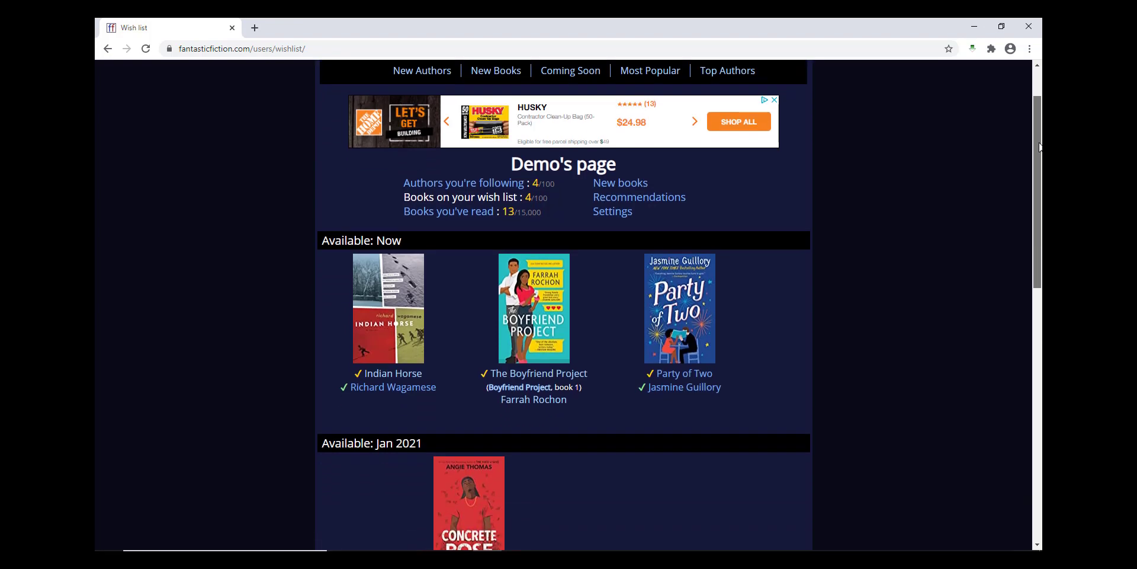
{"action": "scroll", "scroll_direction": "down", "scroll_amount": 3}
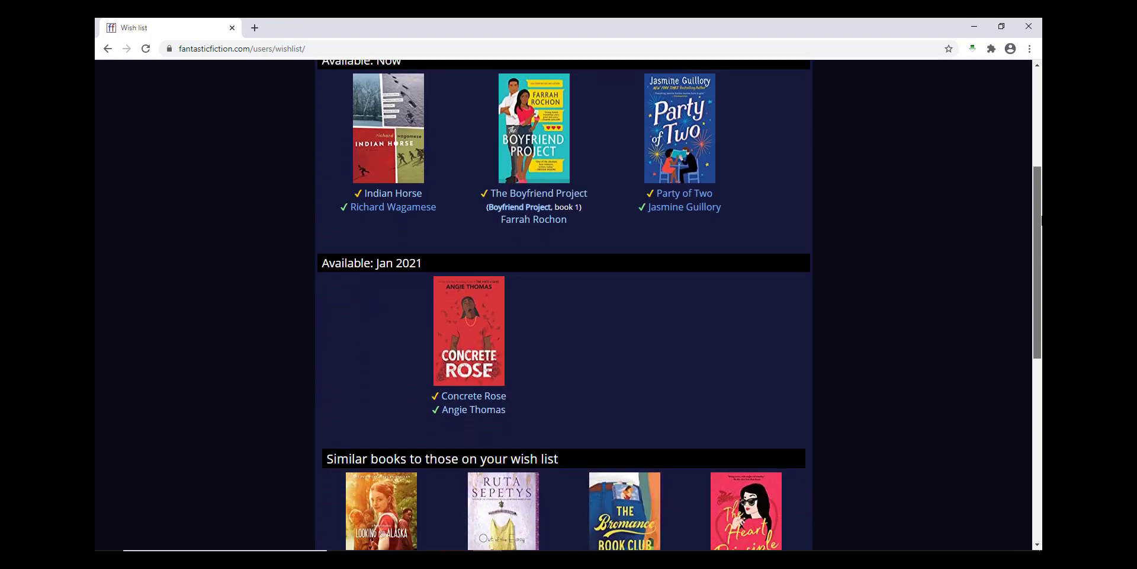
{"action": "scroll", "scroll_direction": "down", "scroll_amount": 3}
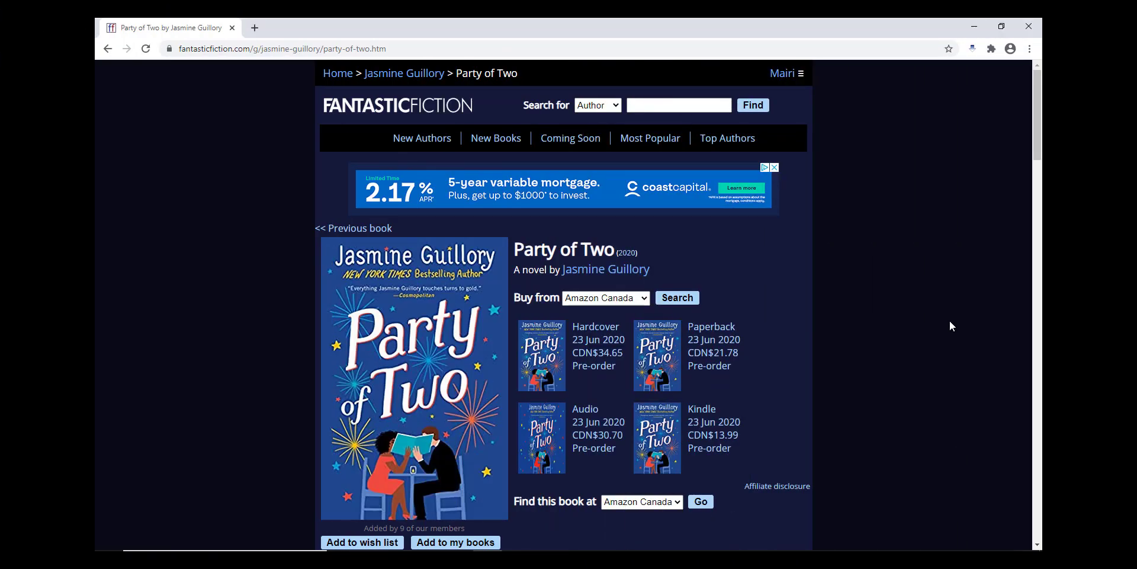
Add Party of Two to the wish list and follow Jasmine Guillory
{"action": "scroll", "scroll_direction": "down", "scroll_amount": 3}
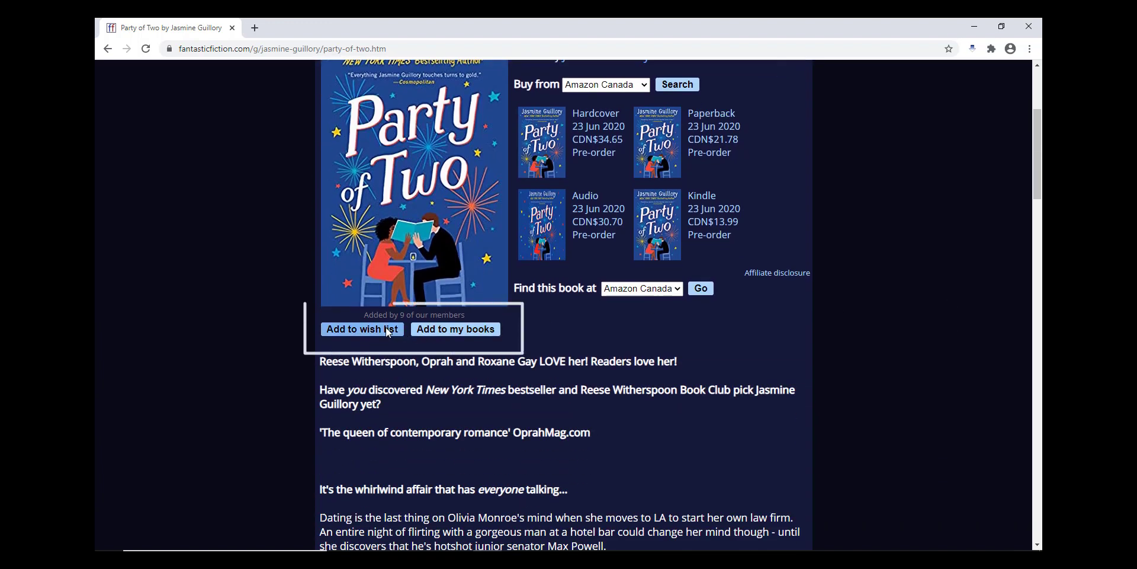
{"action": "left_click", "coordinate": [362, 329]}
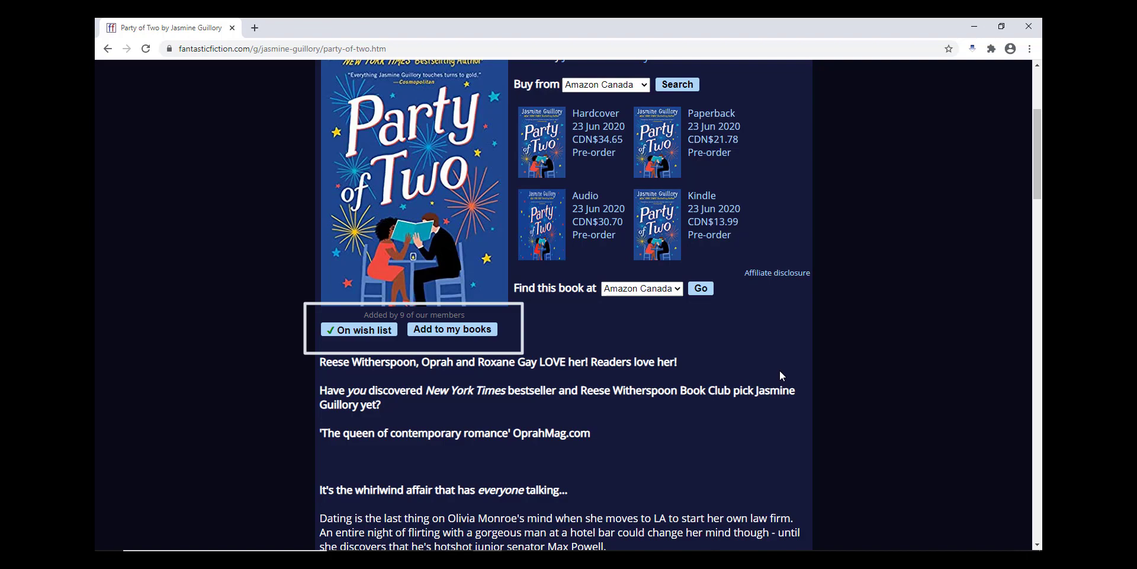
{"action": "scroll", "scroll_direction": "up", "scroll_amount": 3}
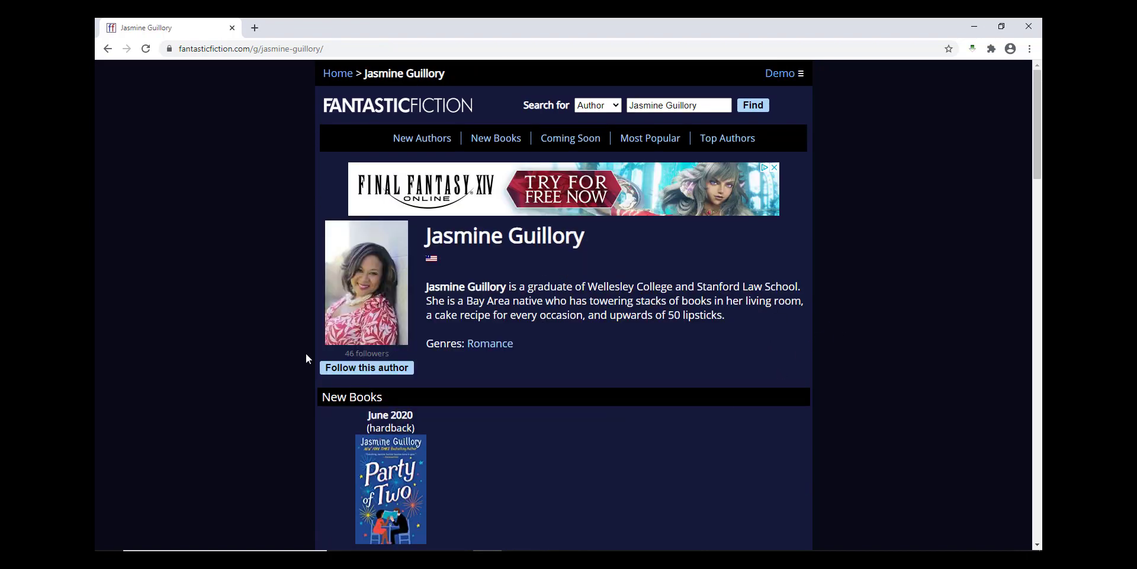
{"action": "left_click", "coordinate": [367, 368]}
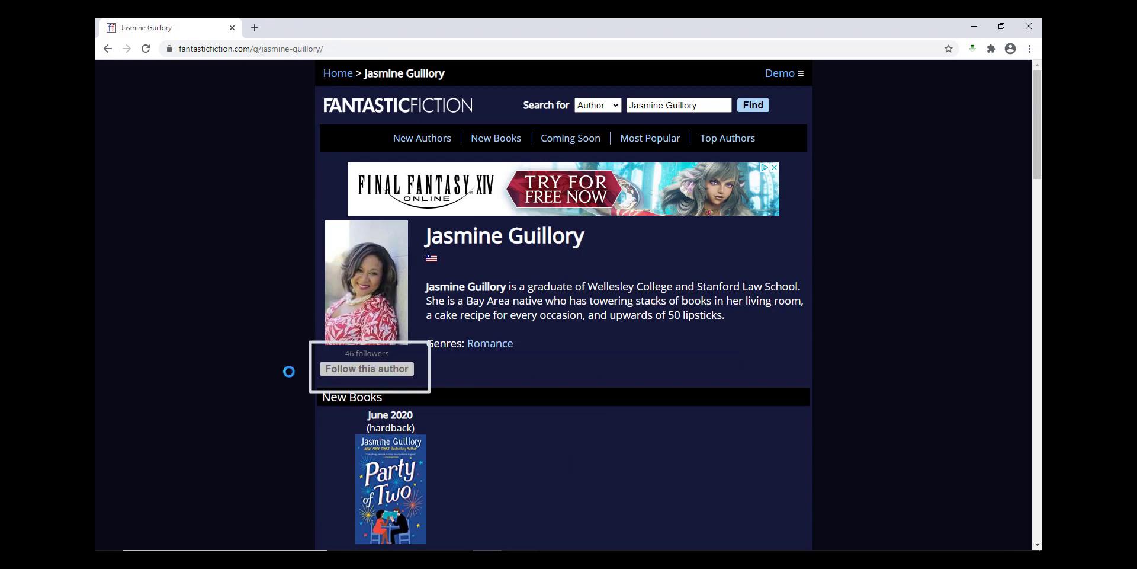
{"action": "left_click", "coordinate": [366, 368]}
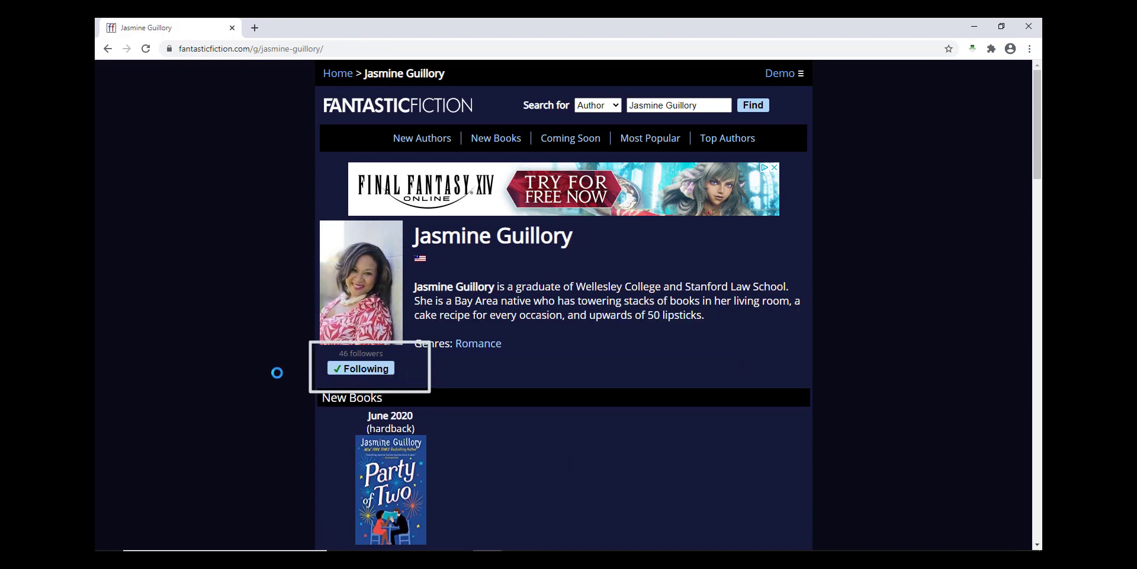